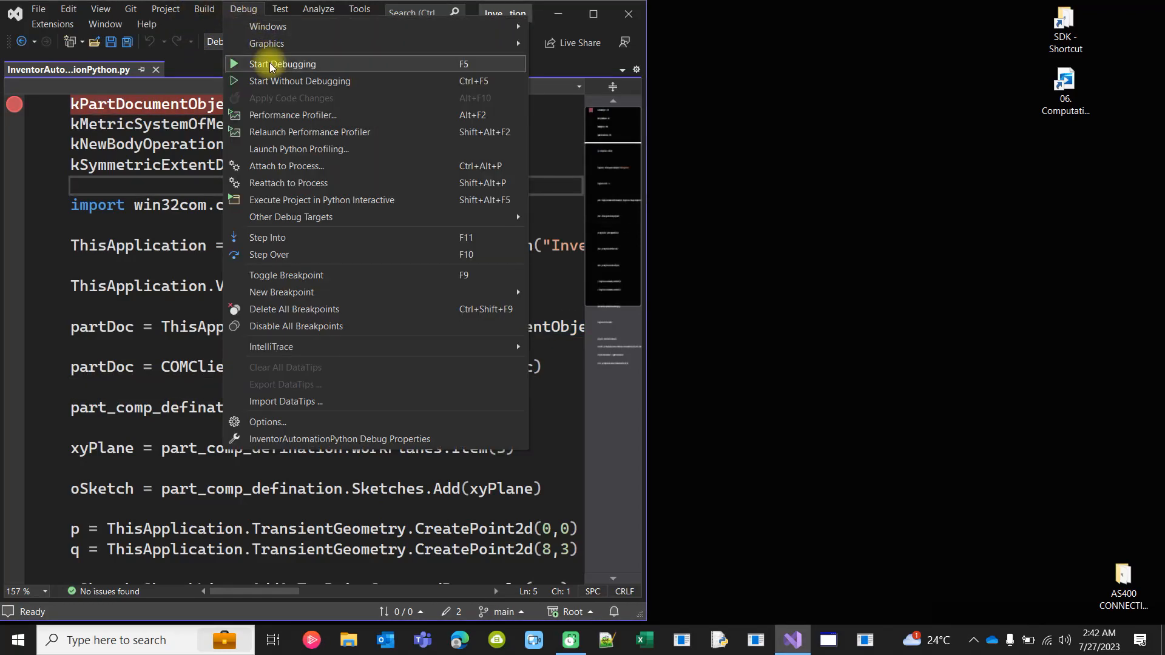
Start debugging, then step over the constants, win32com import, EnsureDispatch and Visible lines.
left_click(299, 81)
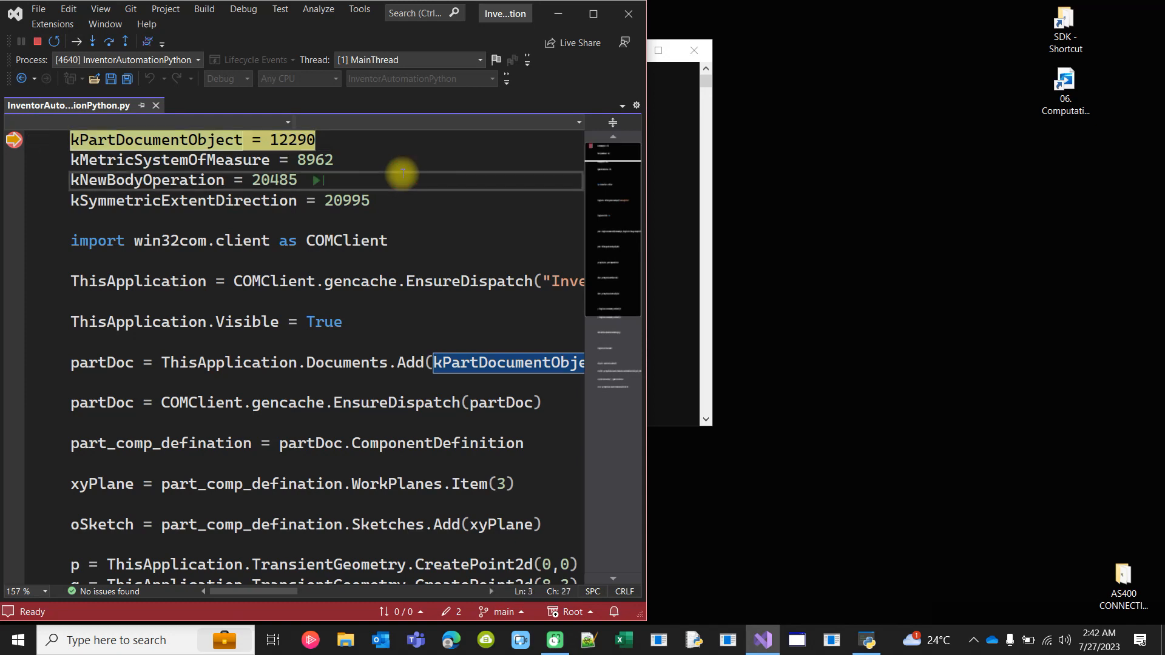
key("F10")
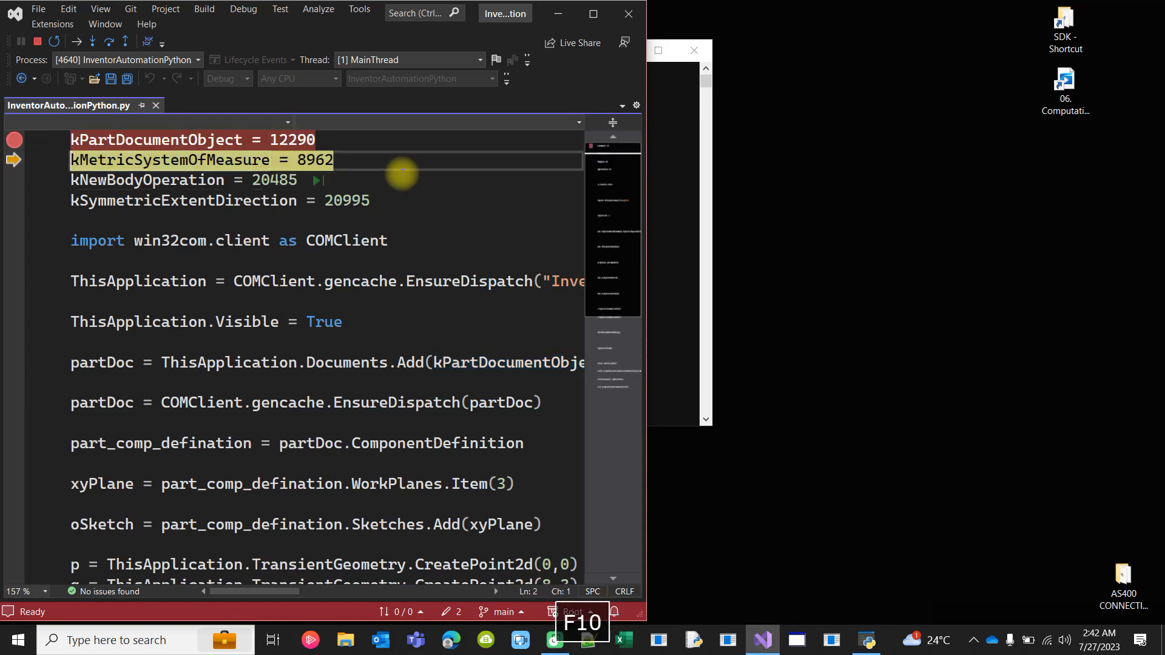
key("F10")
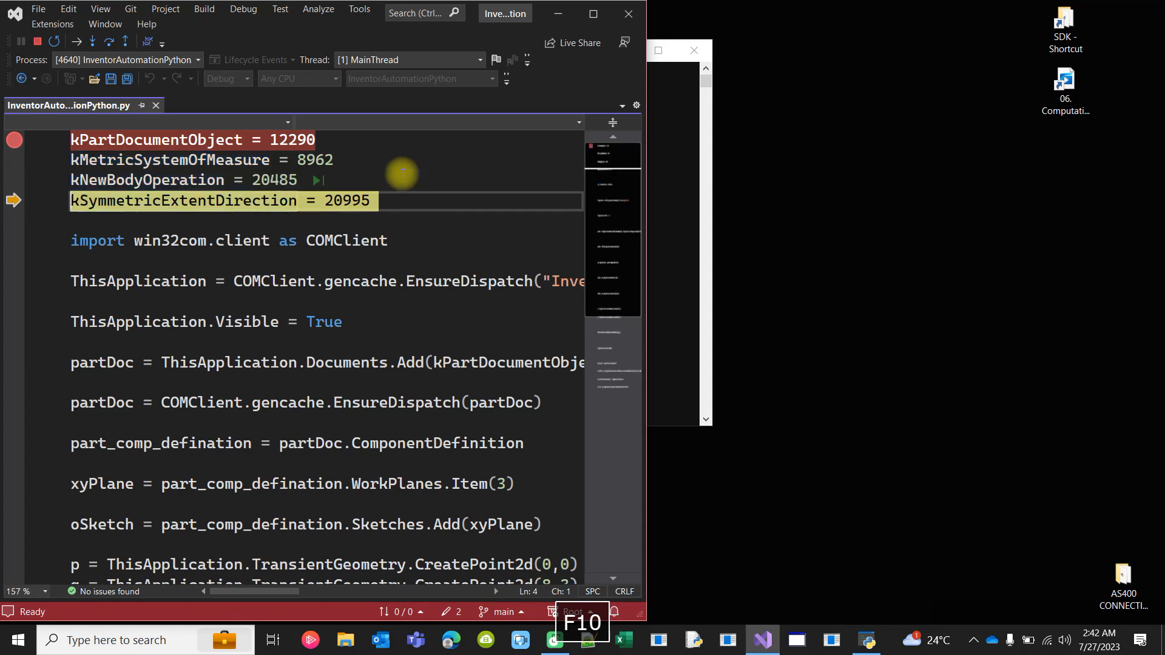
key("F10")
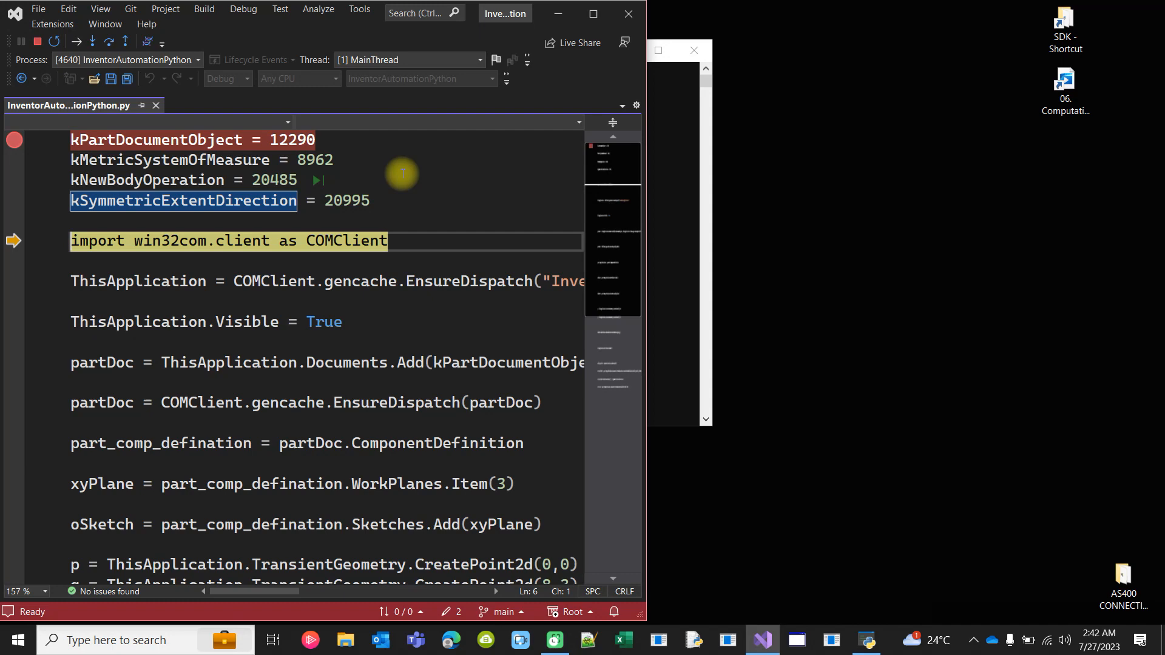
key("F10")
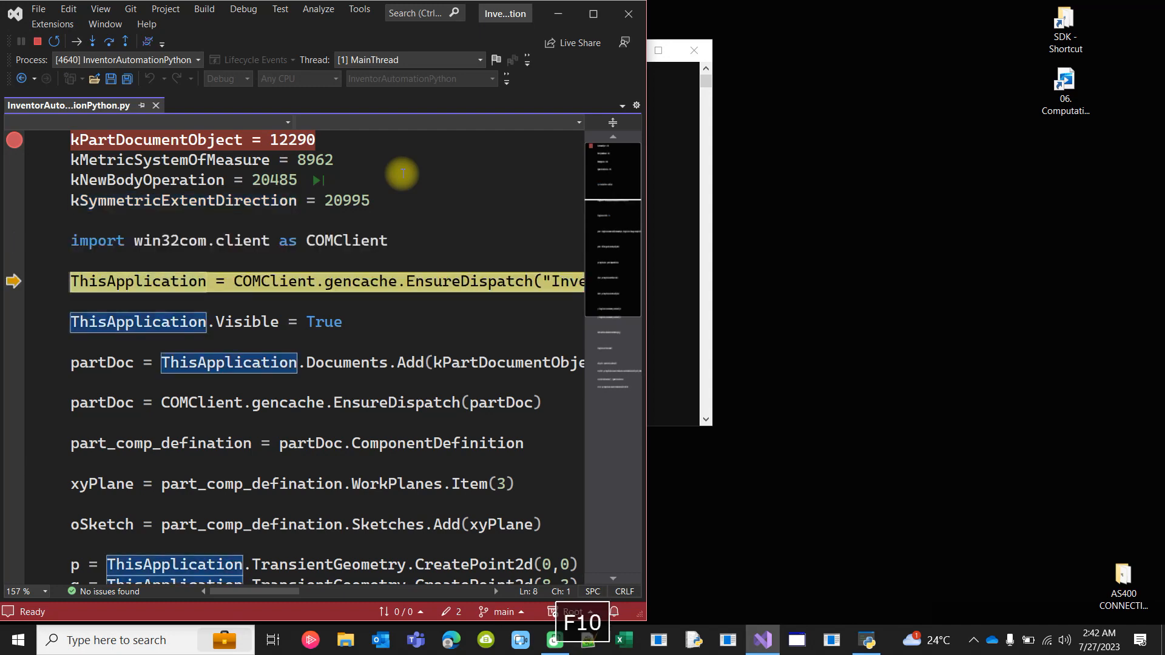
key("F10")
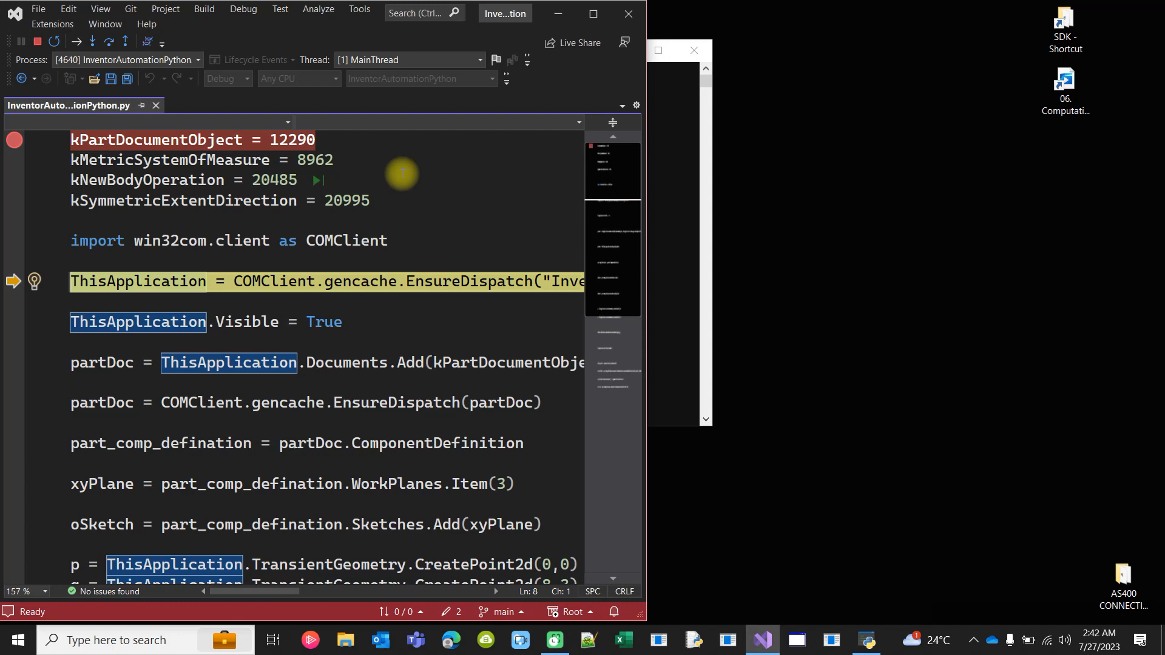
key("F10")
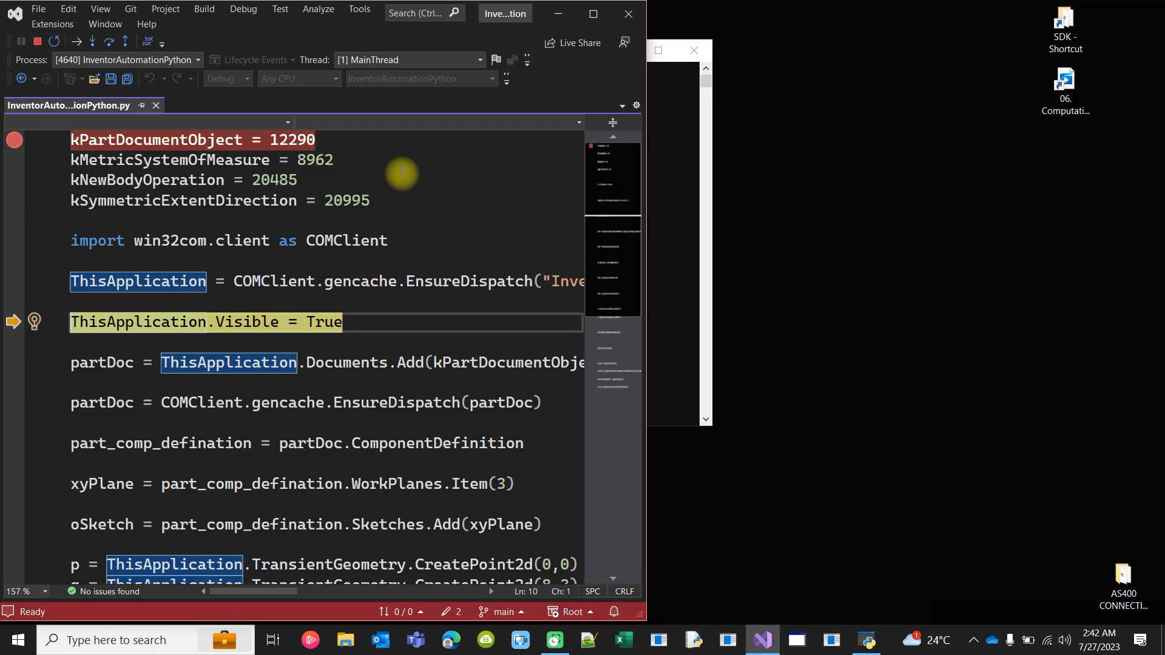
mouse_move(227, 321)
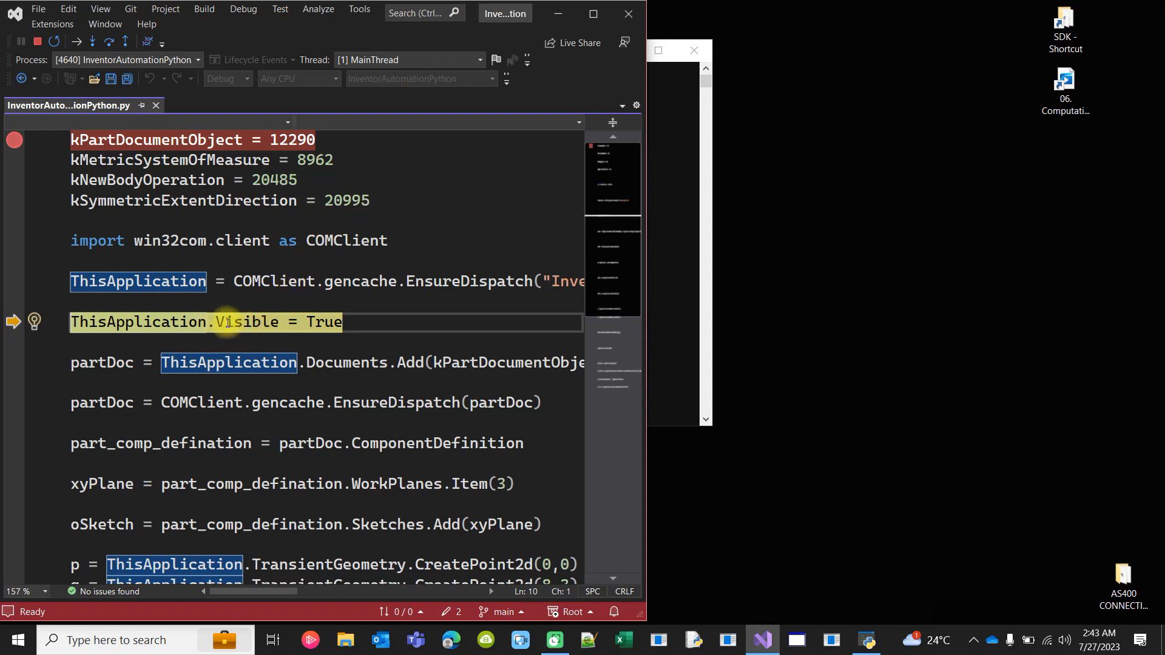
key("F10")
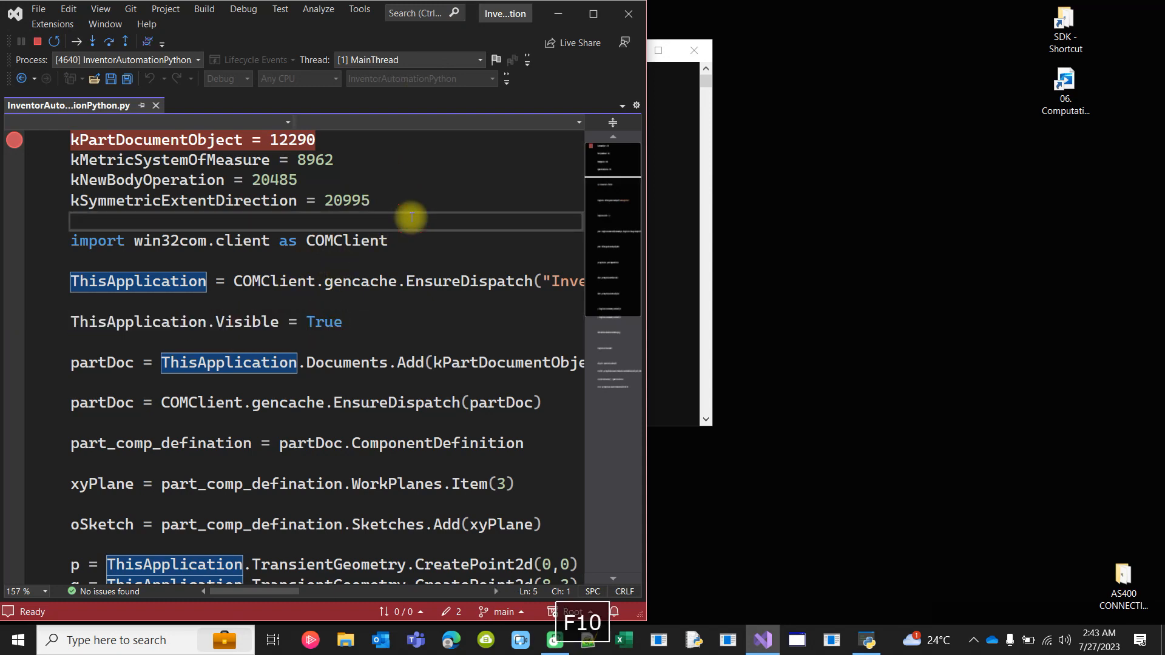
Step over Documents.Add and wait for Inventor to open Part1.
key("F10")
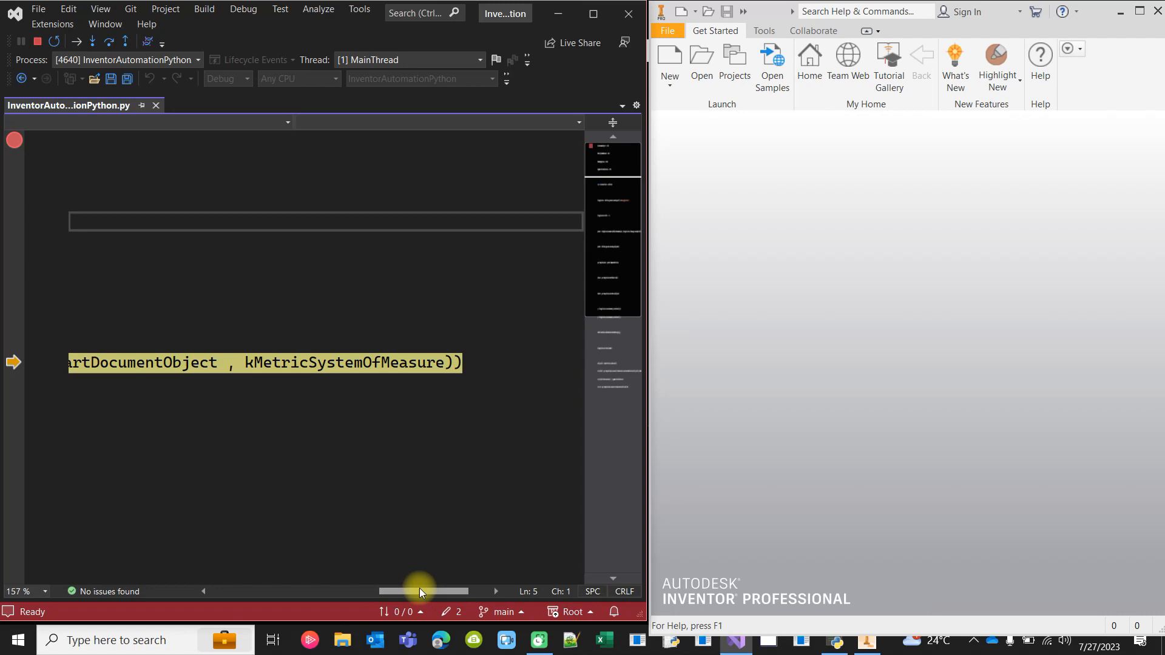
scroll("left", 3)
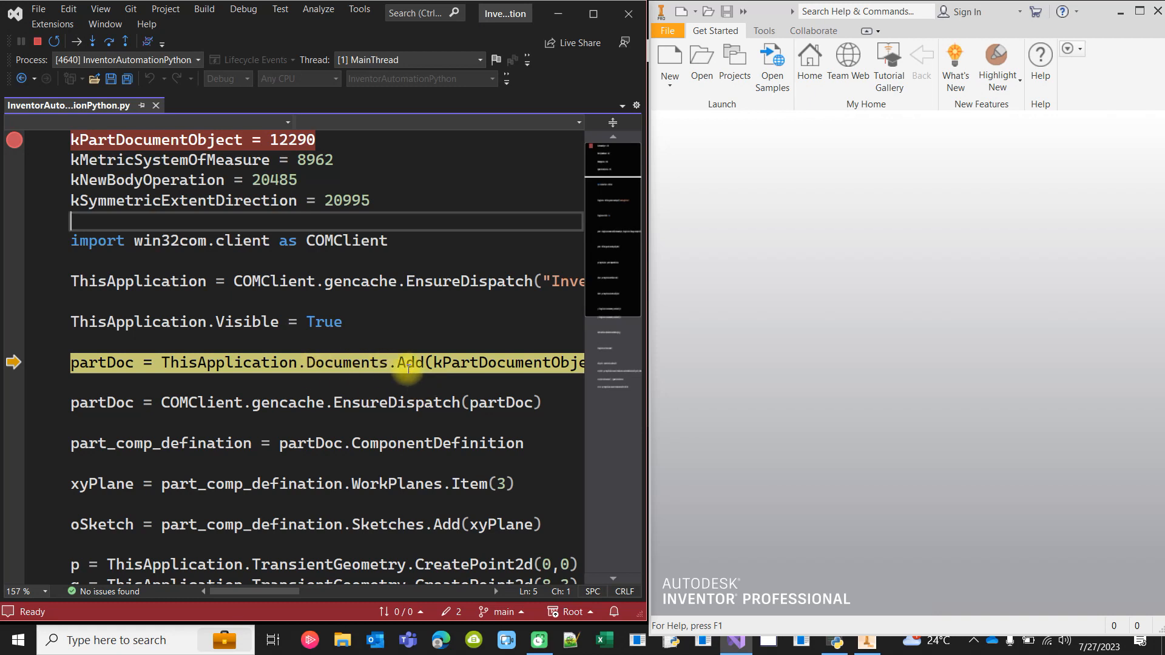
mouse_move(864, 282)
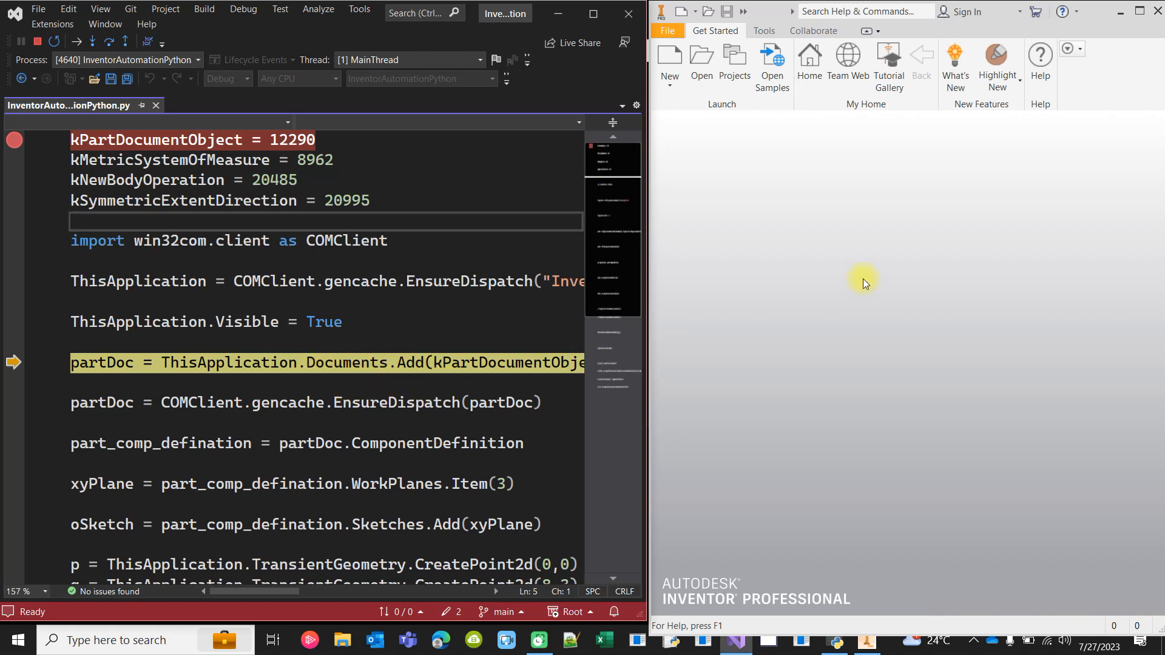
mouse_move(430, 301)
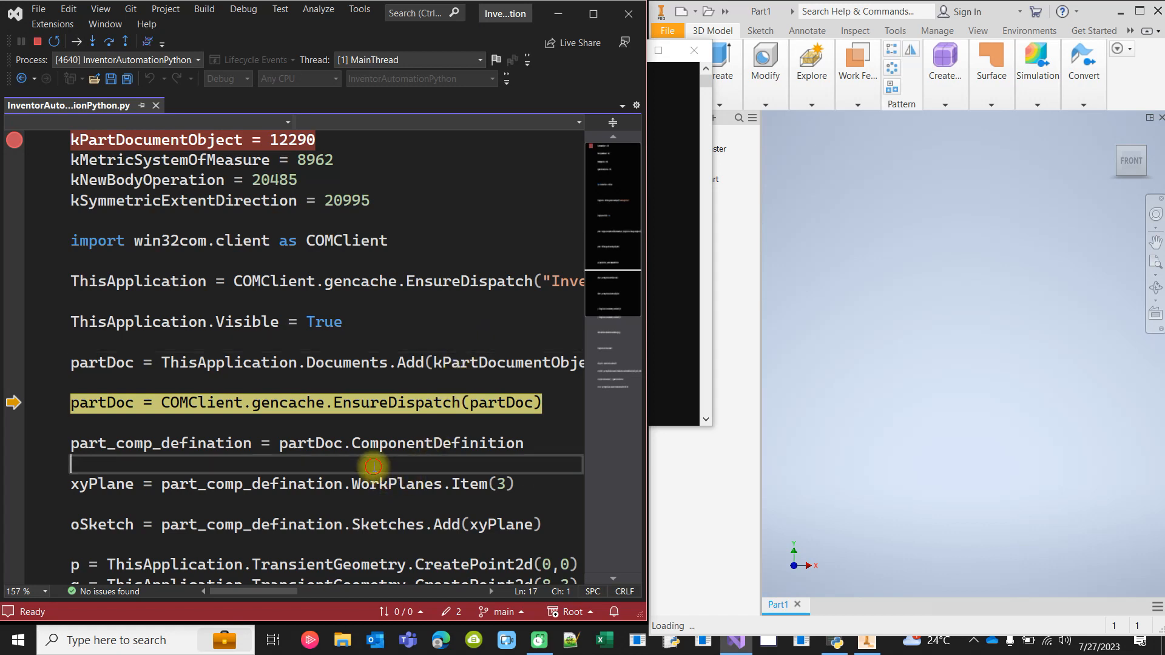
Step through wrapping the part document, its ComponentDefinition and fetching the XY work plane.
key("F10")
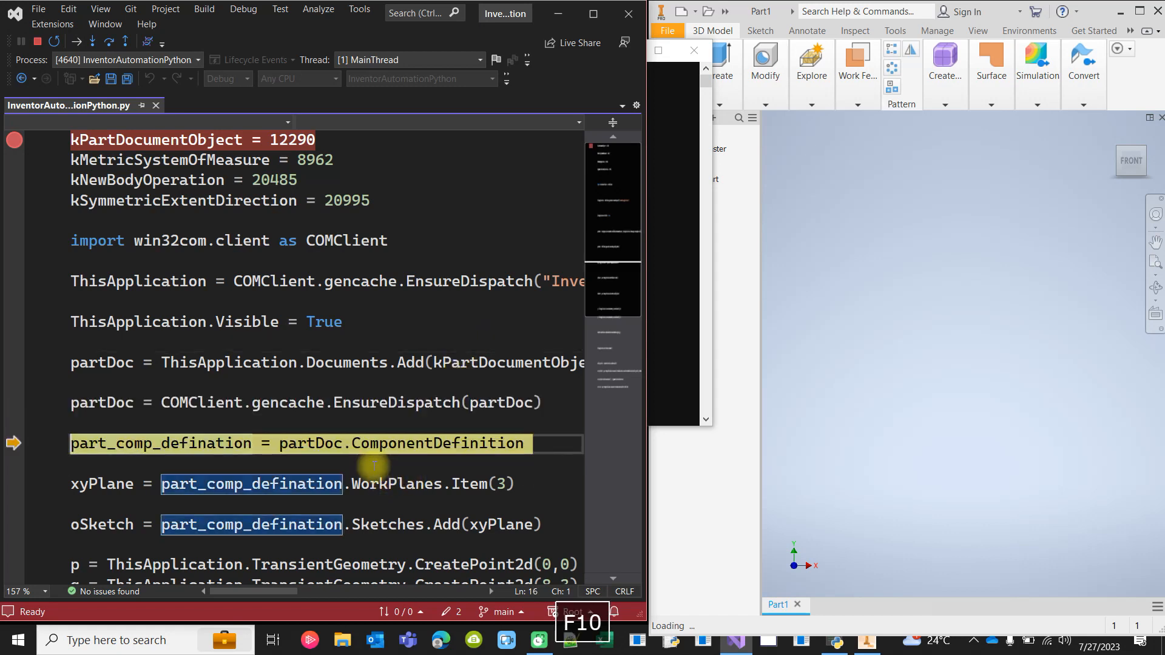
key("F10")
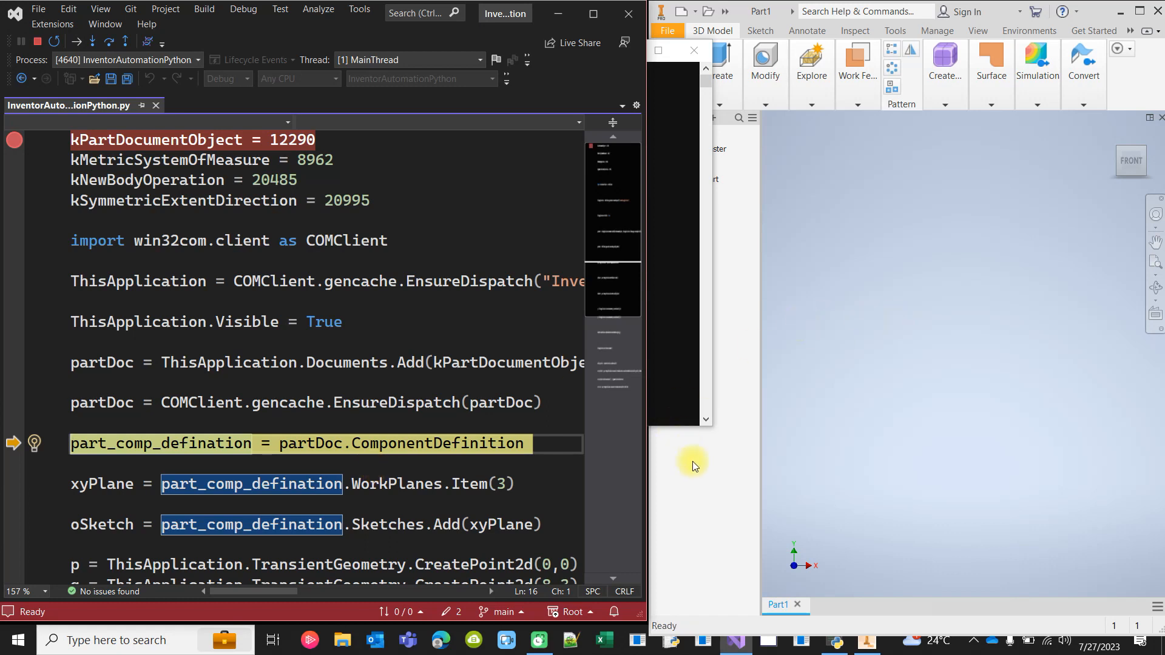
key("F10")
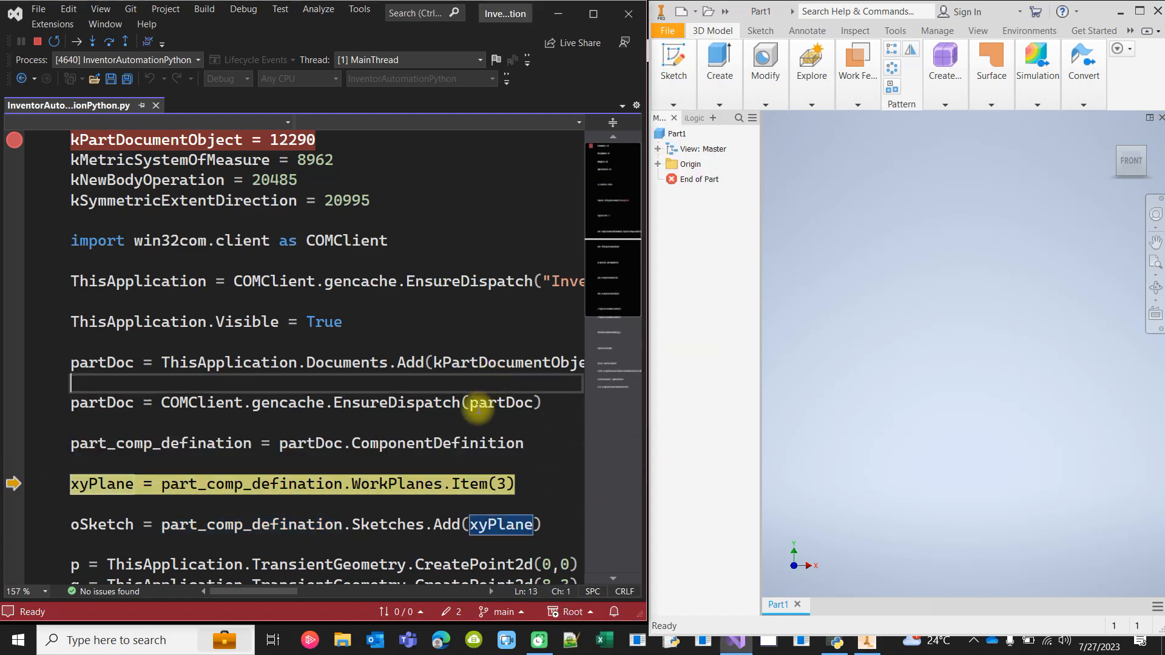
scroll("down", 3)
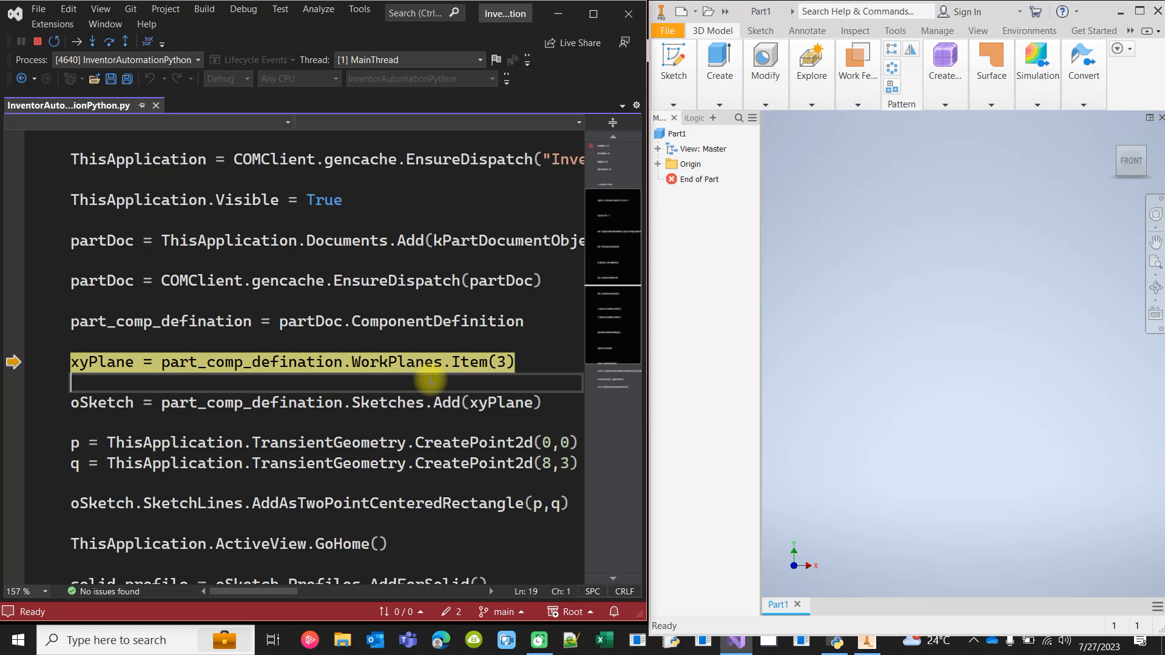
key("F10")
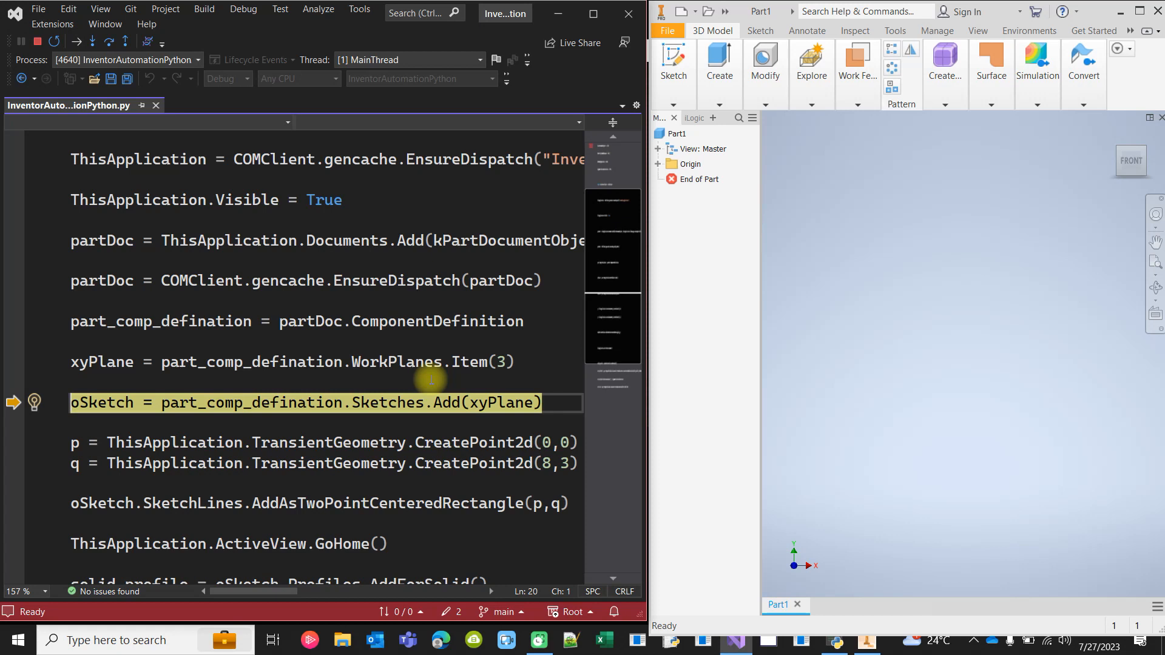
Step over Sketches.Add, CreatePoint2d and AddAsTwoPointCenteredRectangle to draw the rectangle in Sketch1.
key("F10")
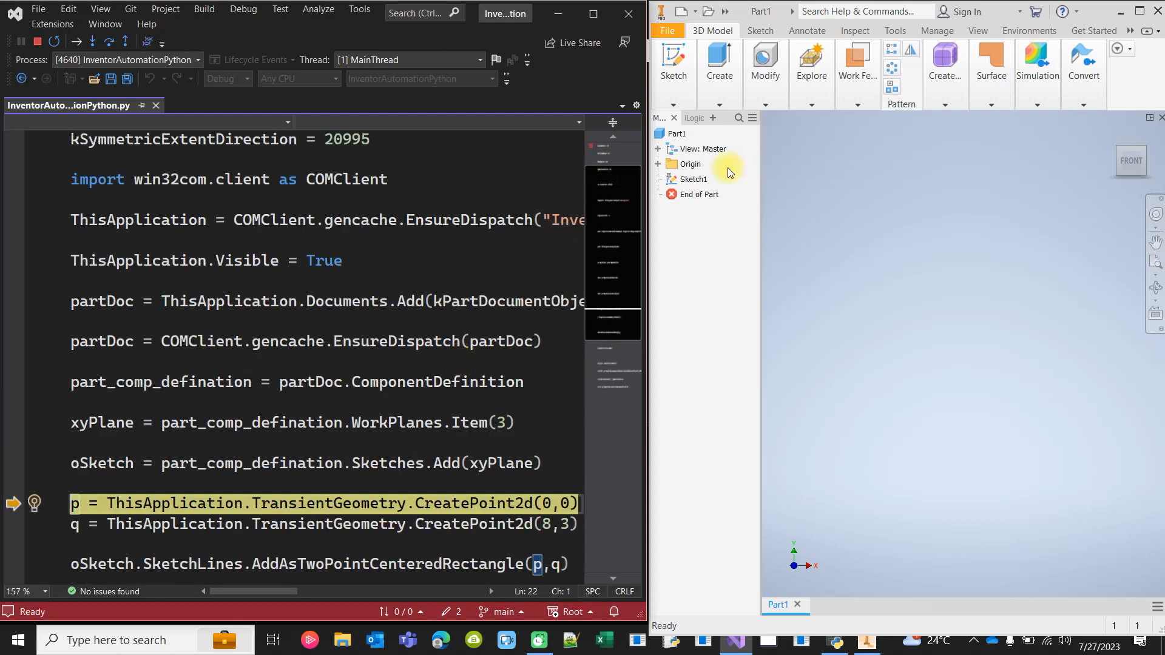
scroll("down", 3)
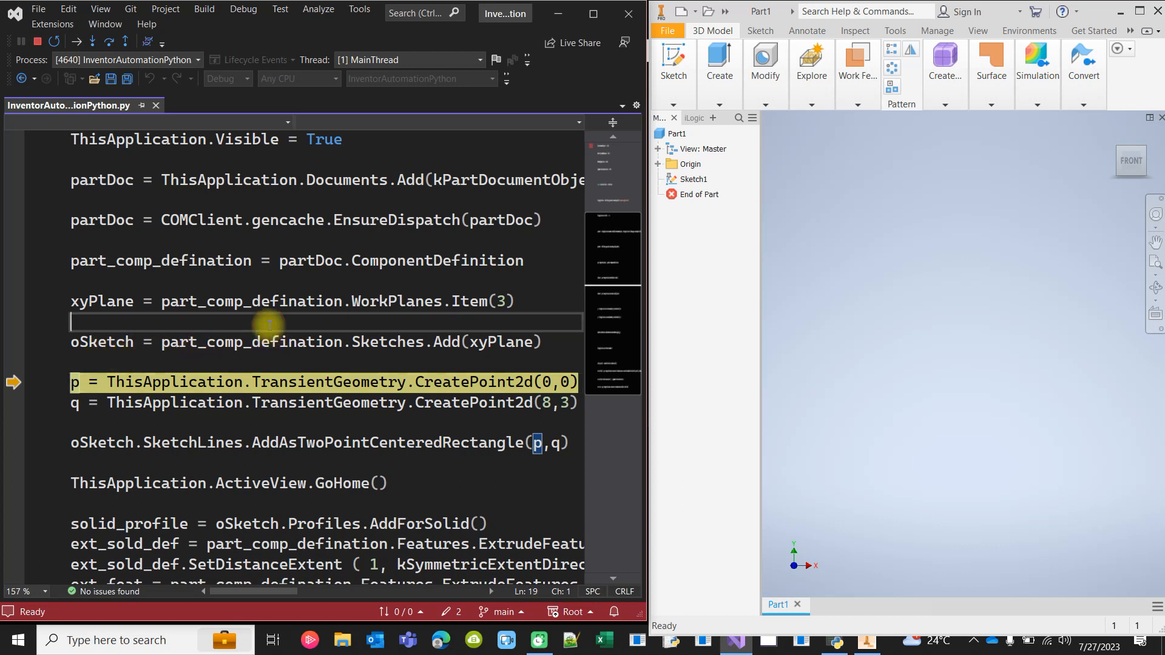
key("F10")
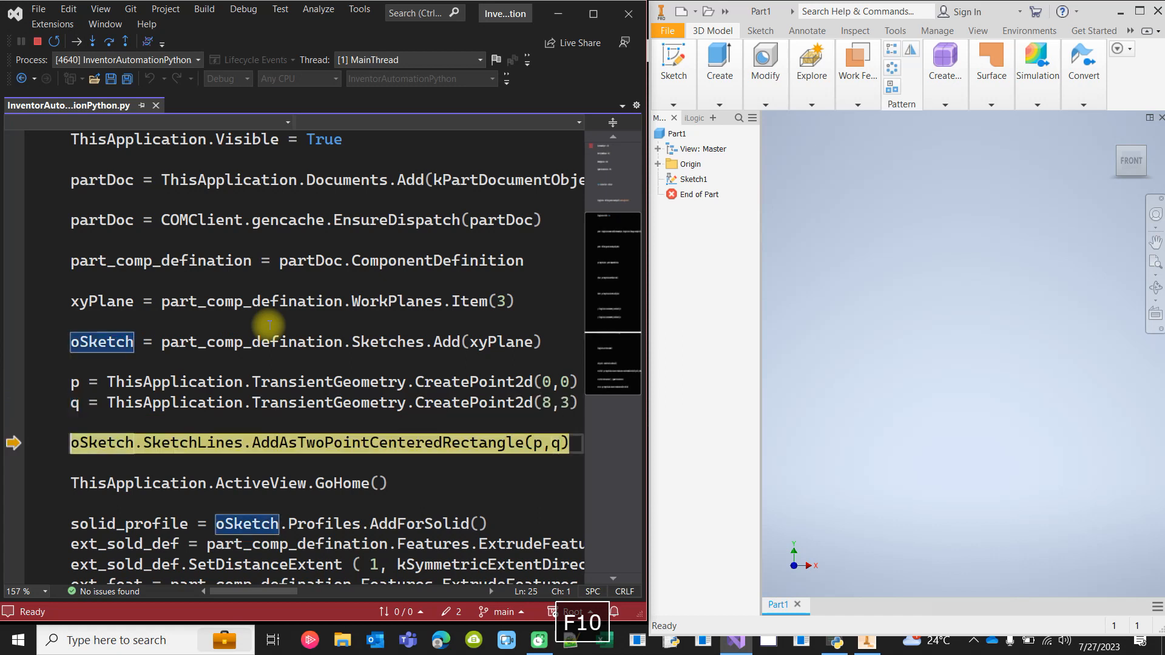
key("F10")
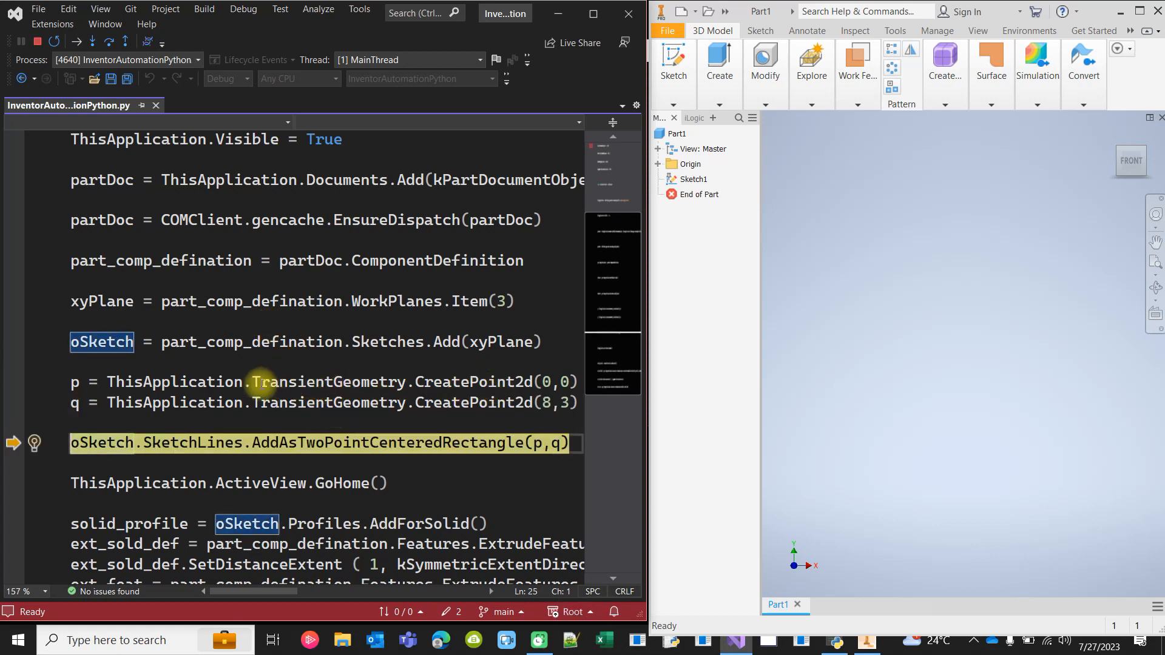
mouse_move(542, 381)
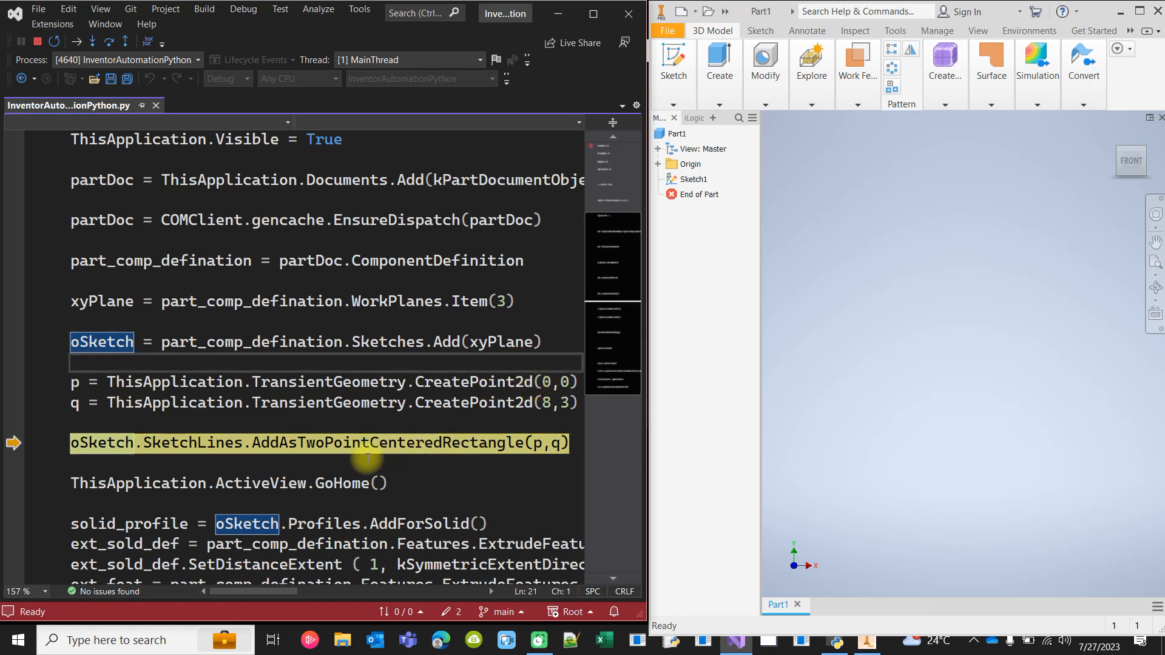
mouse_move(379, 420)
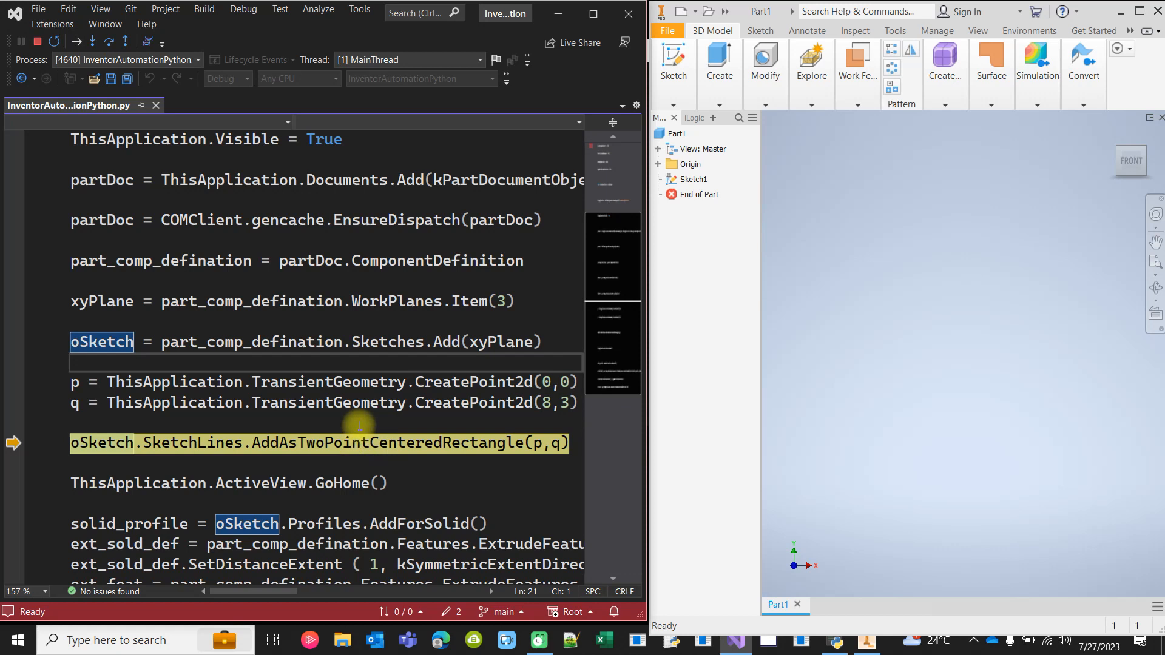
key("F10")
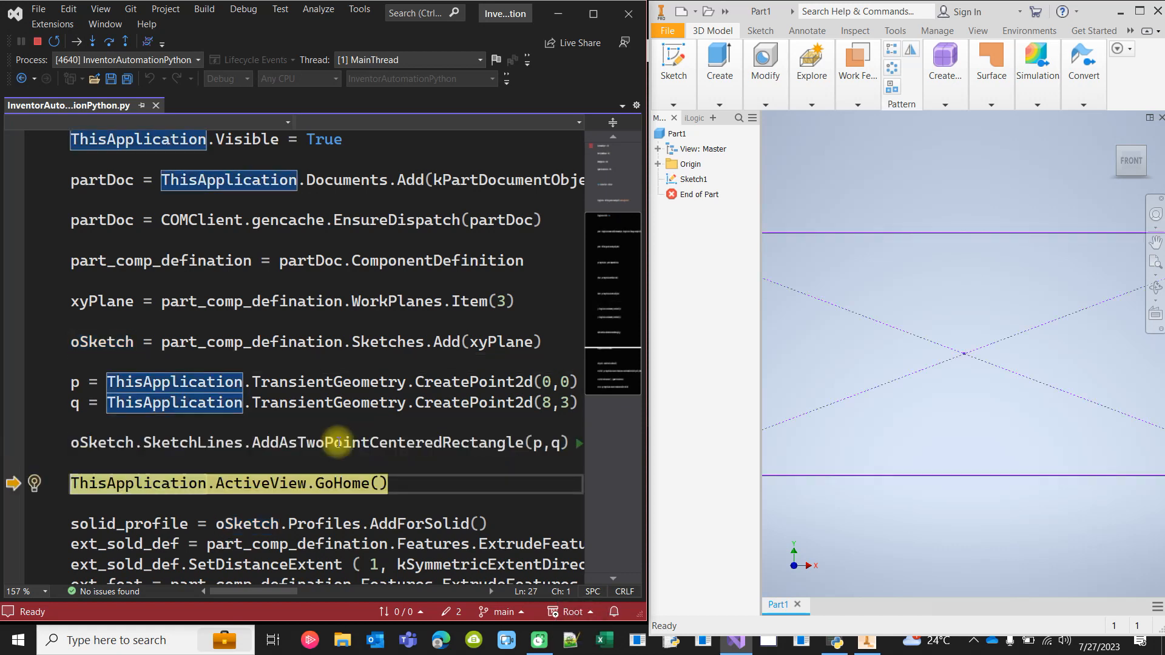
Step through the solid profile, symmetric extrude definition and extrude lines, creating Extrusion1.
key("F10")
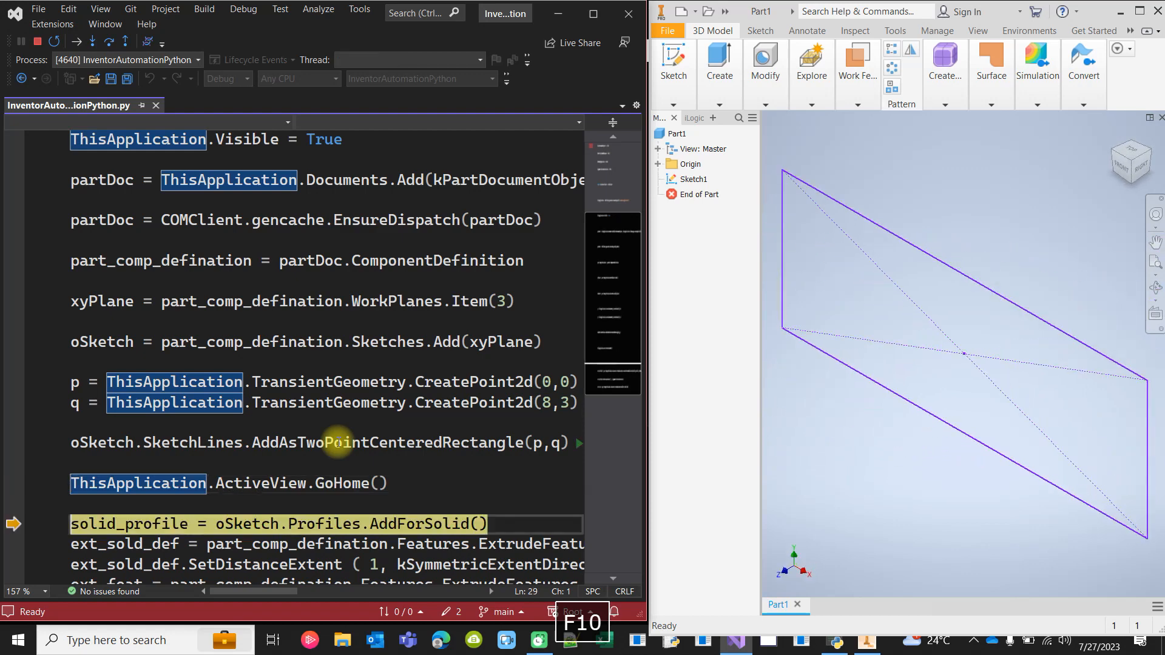
key("F10")
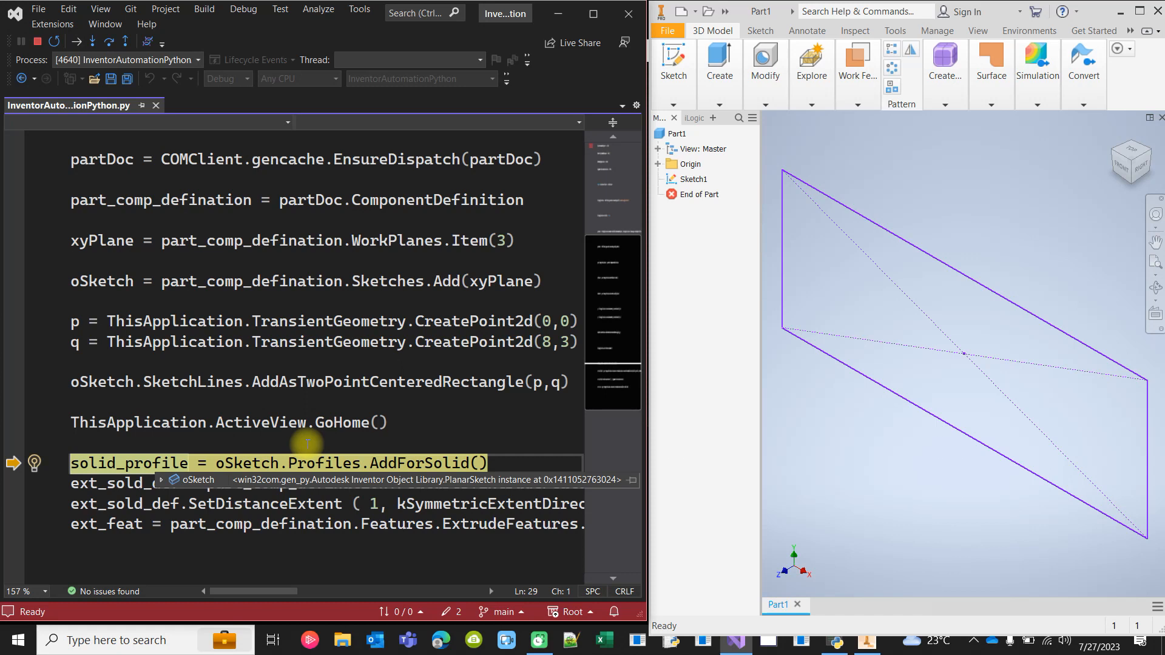
key("F10")
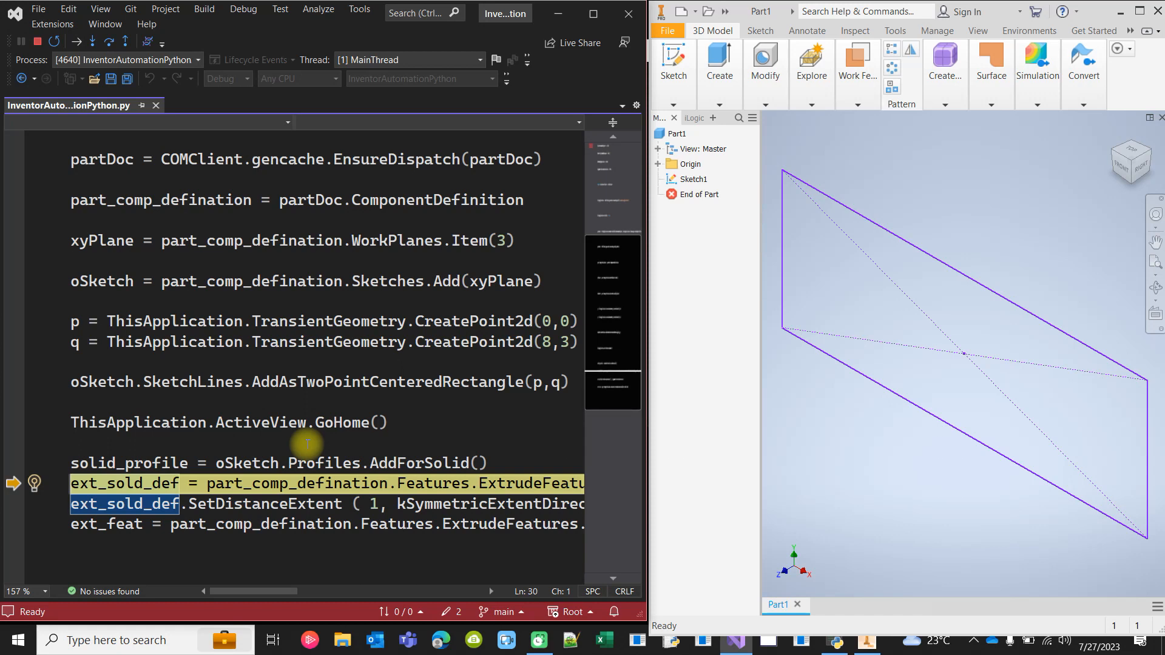
key("F10")
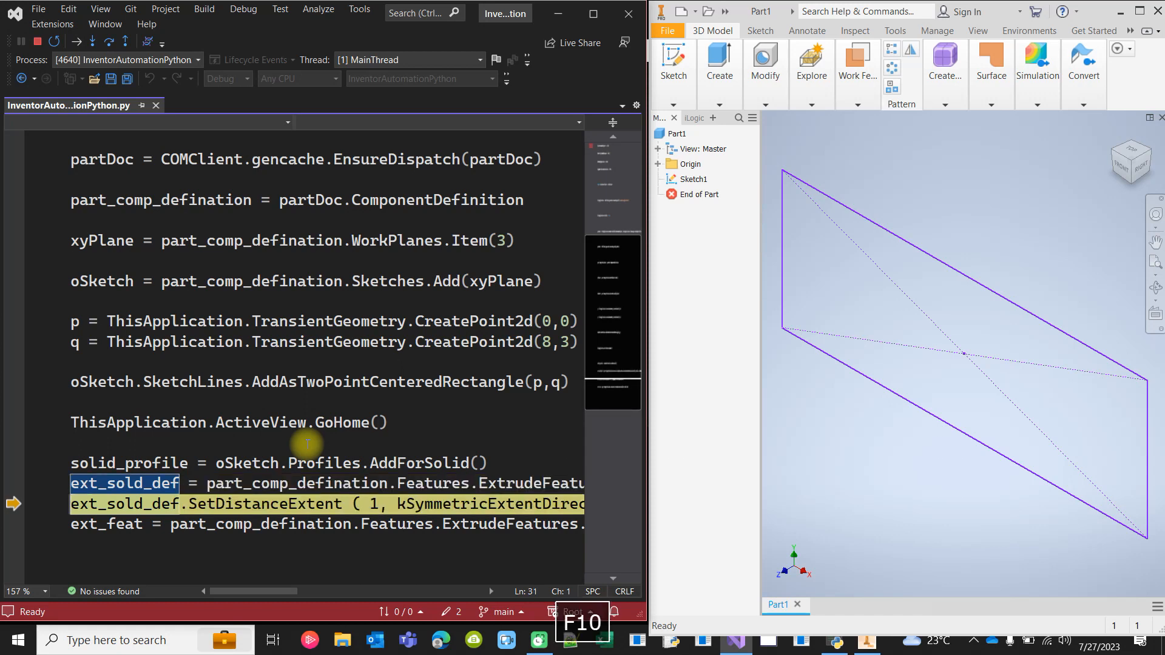
key("F10")
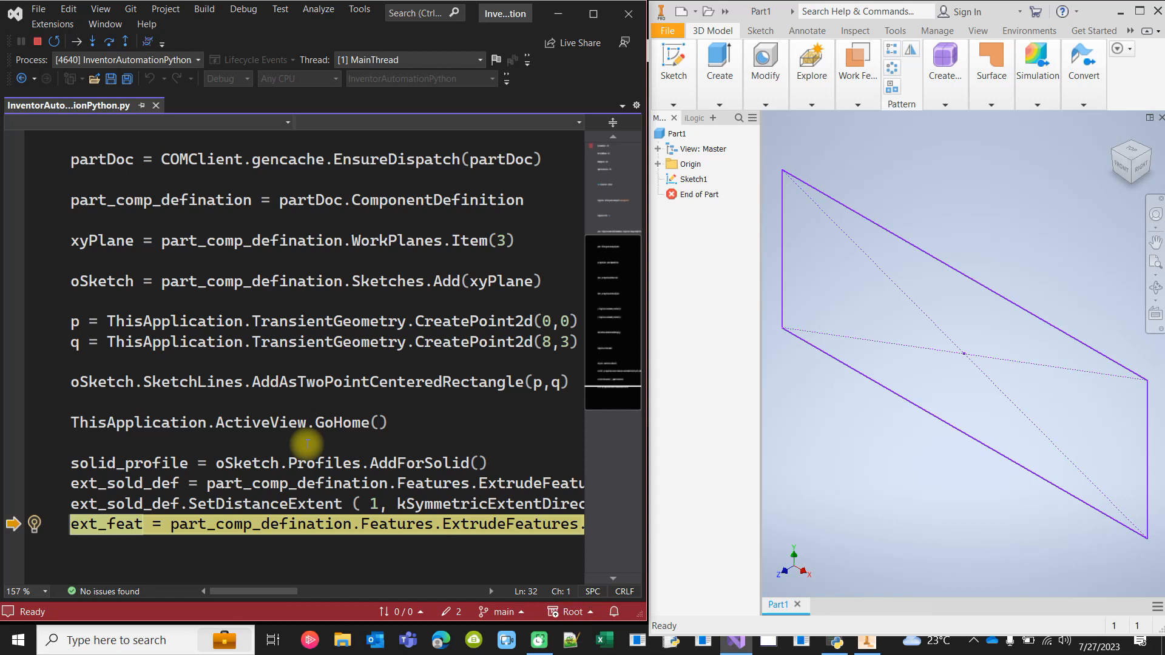
key("F10")
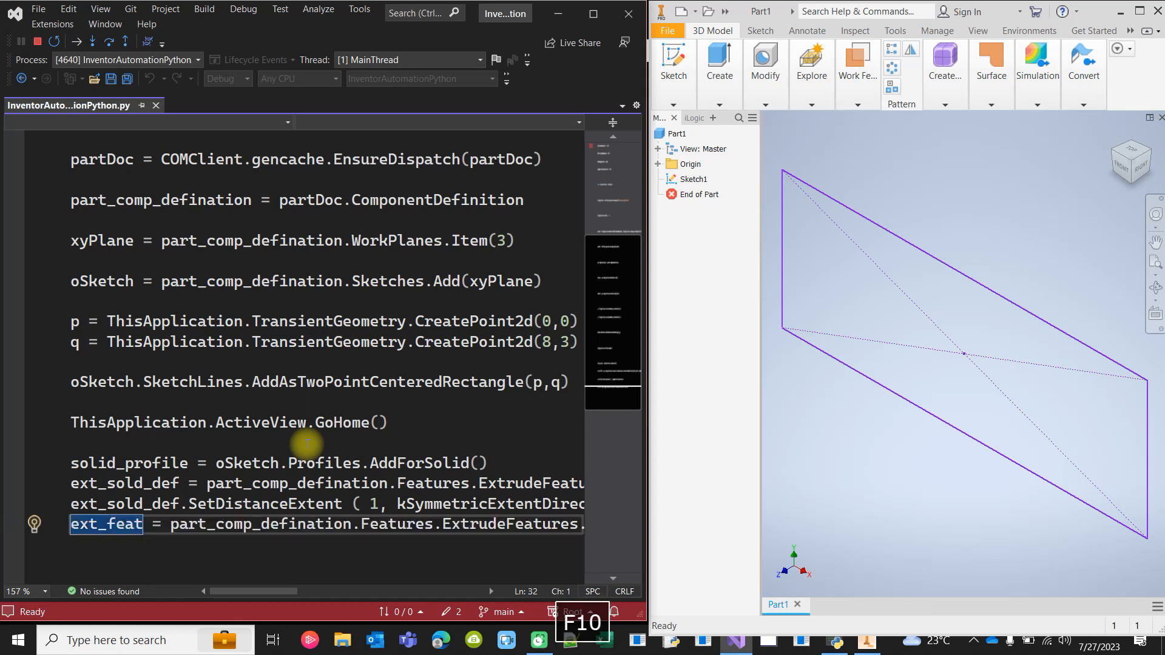
key("F10")
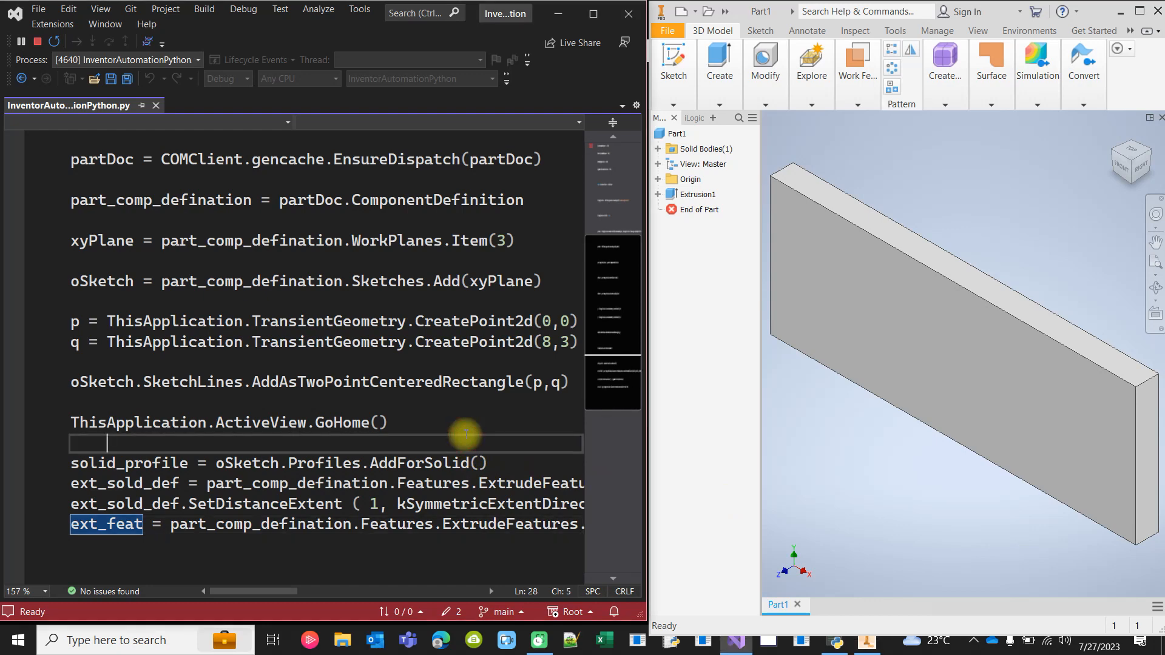
Start a second debugging run and step past the constants and import.
scroll("up", 3)
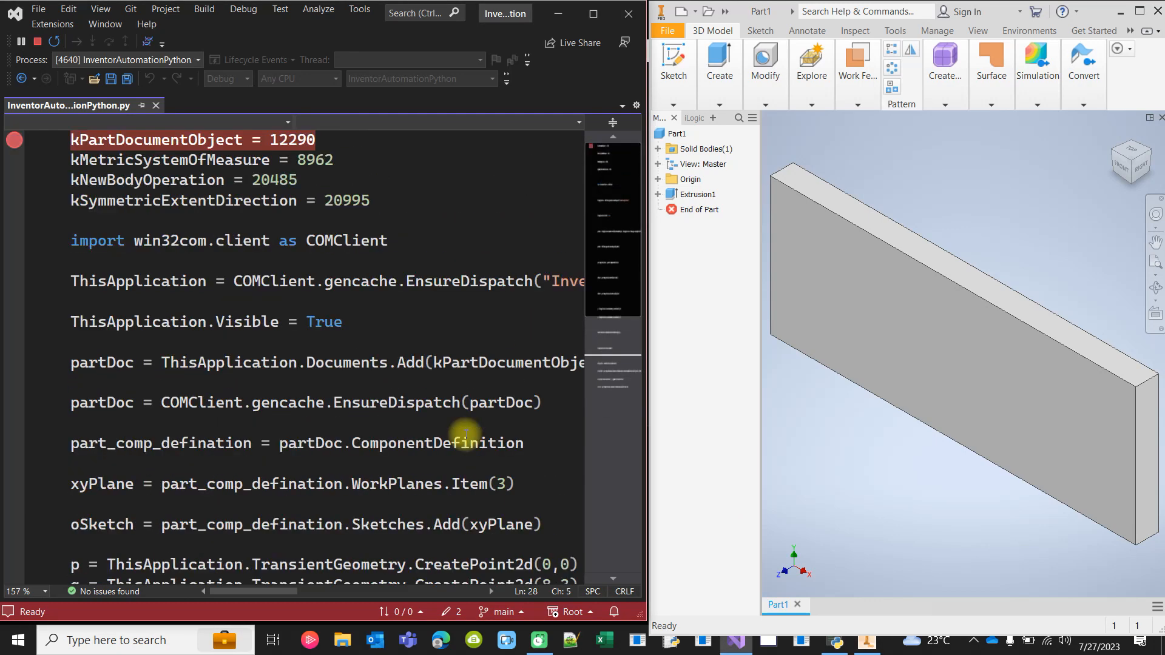
mouse_move(257, 264)
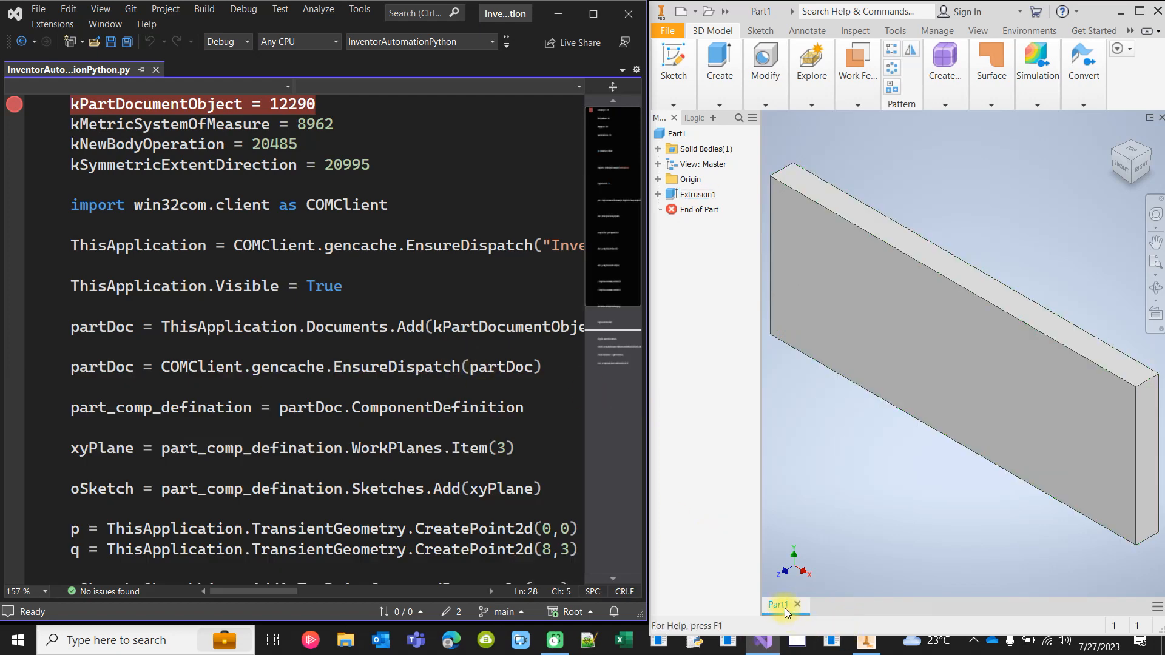
left_click(242, 8)
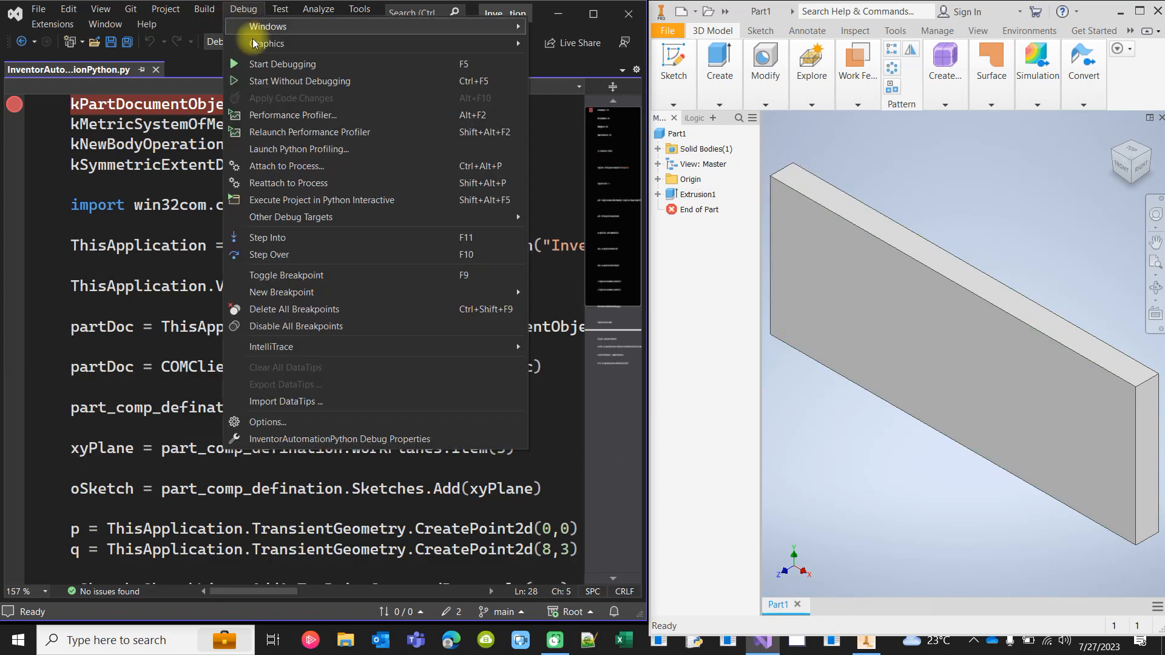
left_click(282, 63)
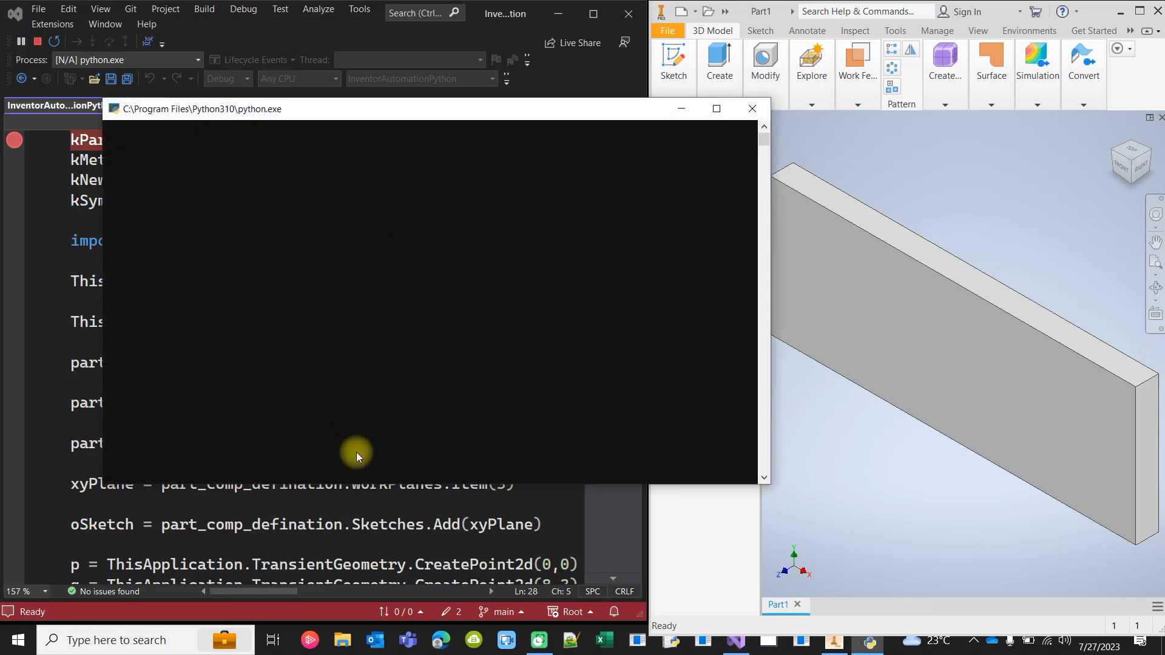
key("F10")
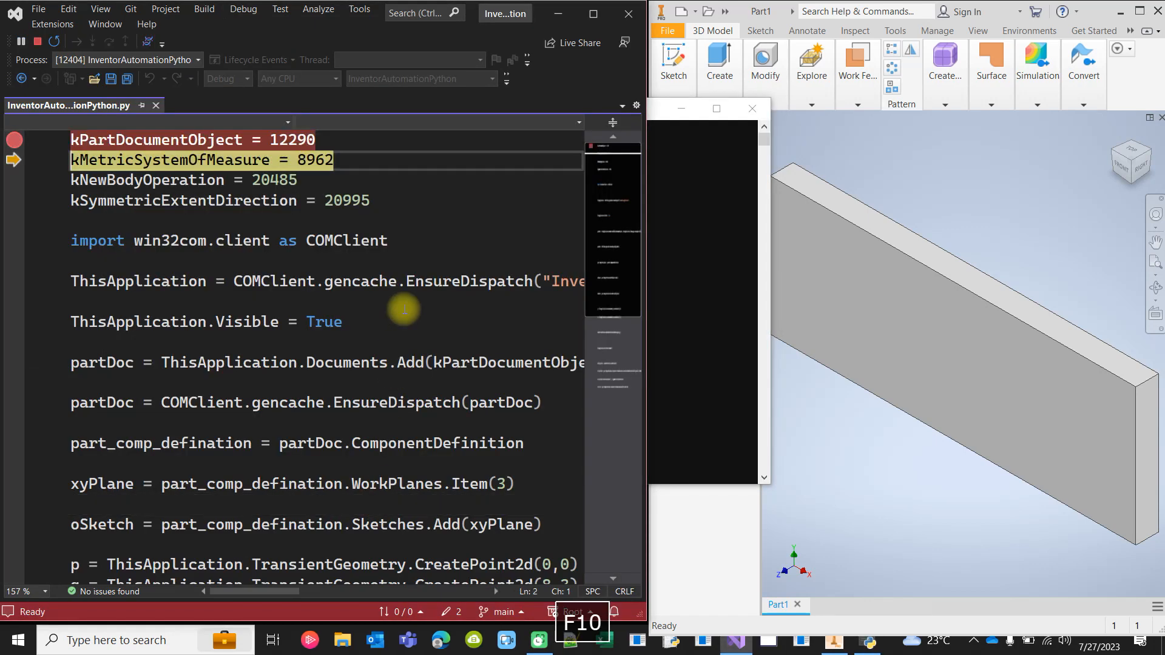
key("F10")
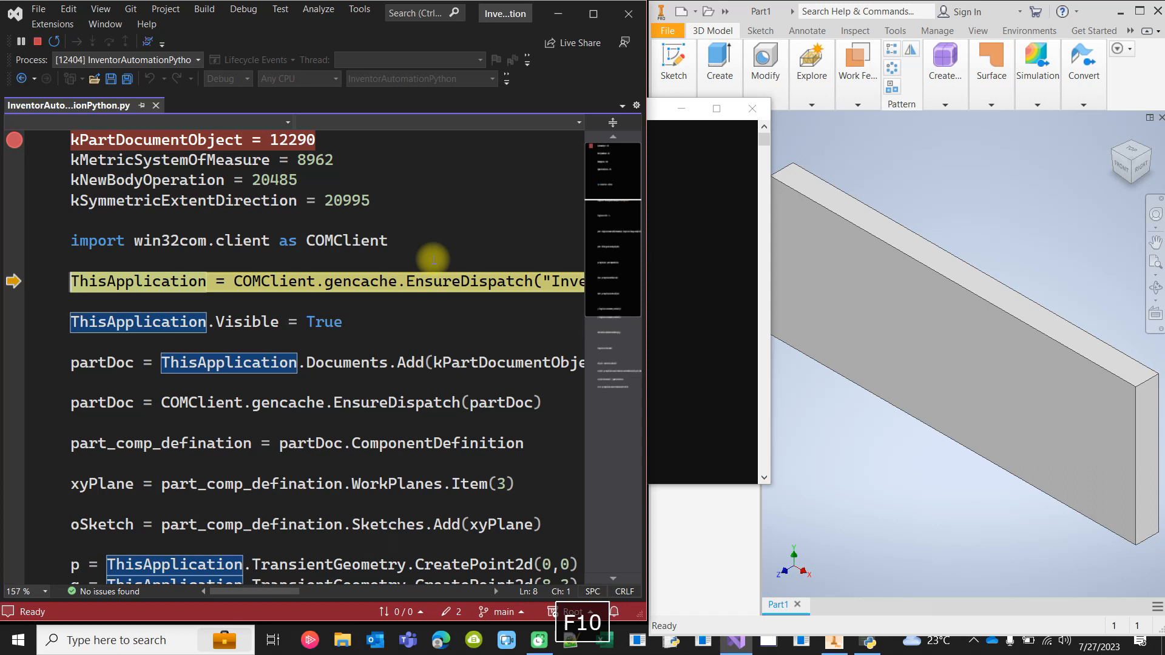
Step through connecting to Inventor, making it visible, and Documents.Add creating Part2.
key("F10")
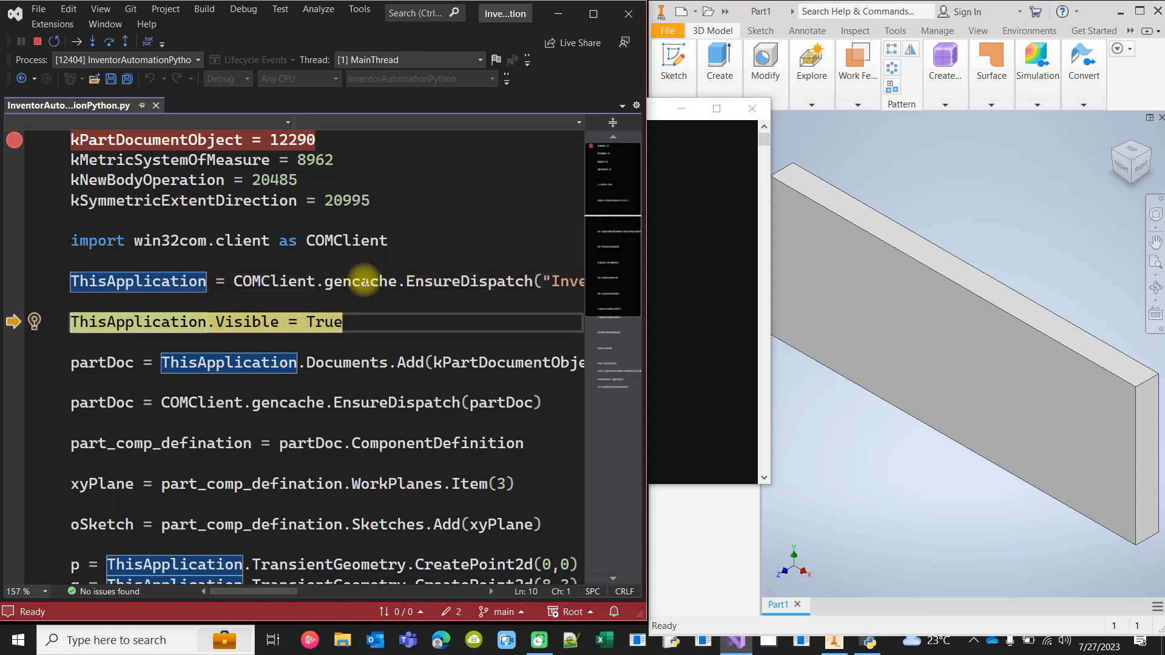
left_click(252, 281)
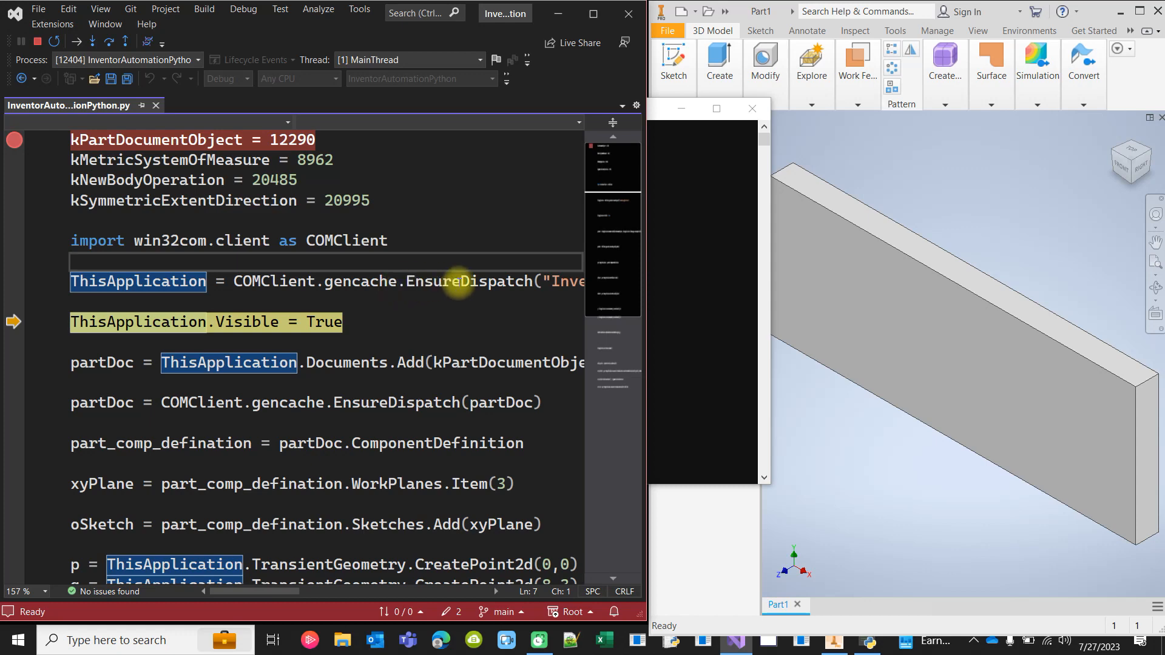
mouse_move(453, 236)
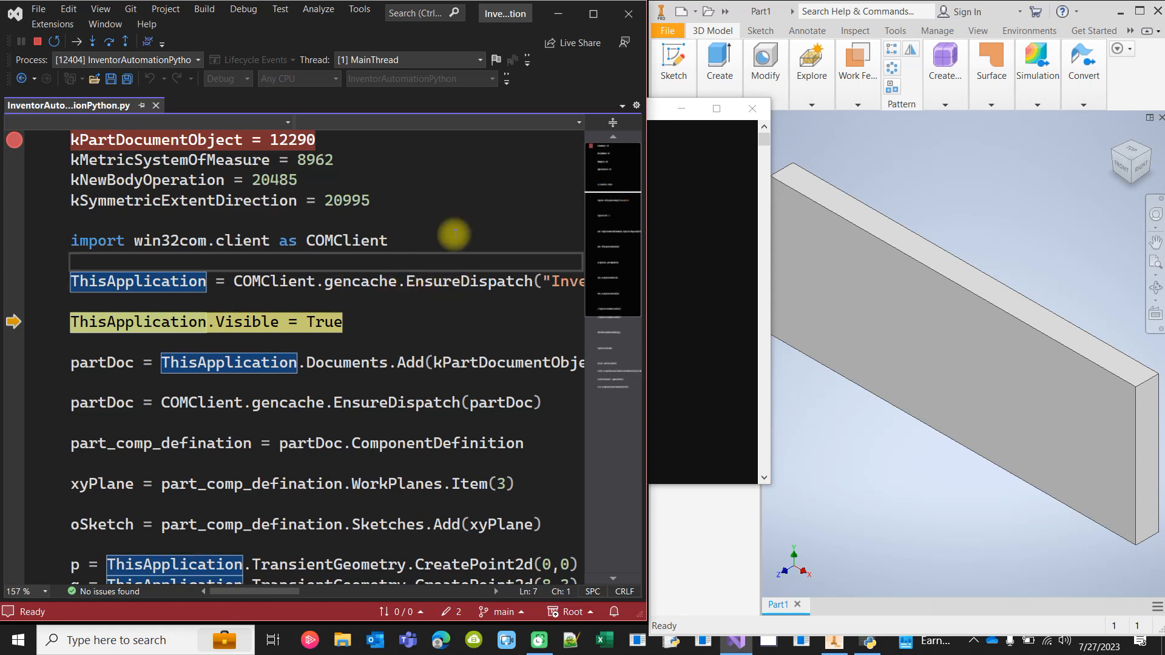
mouse_move(669, 128)
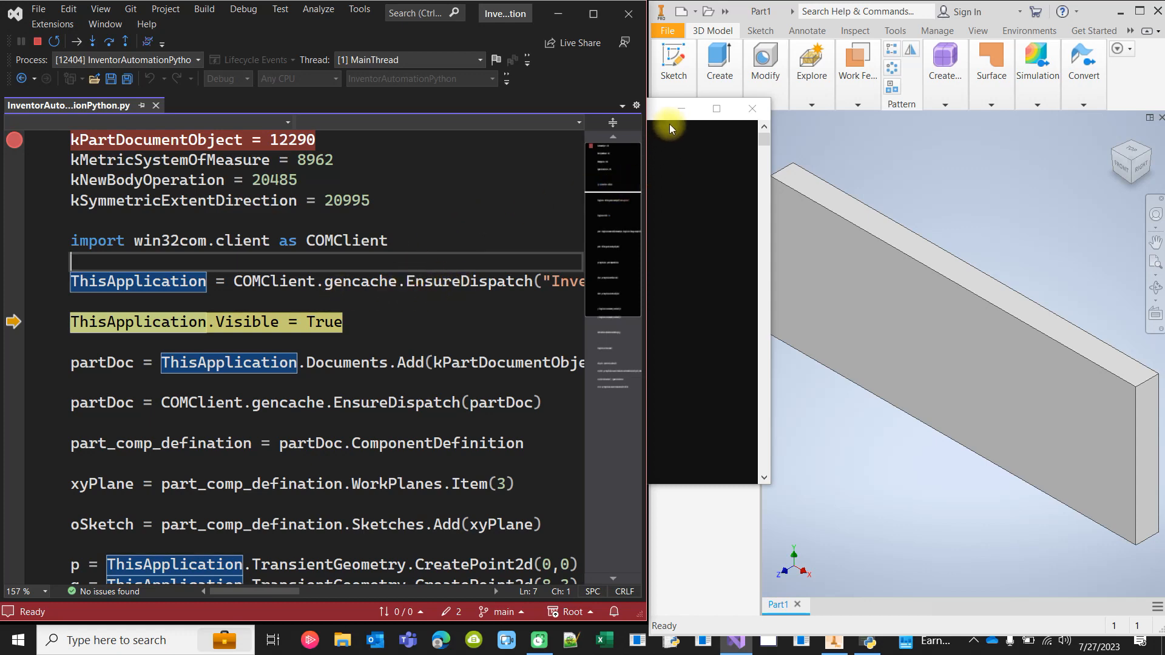
key("F10")
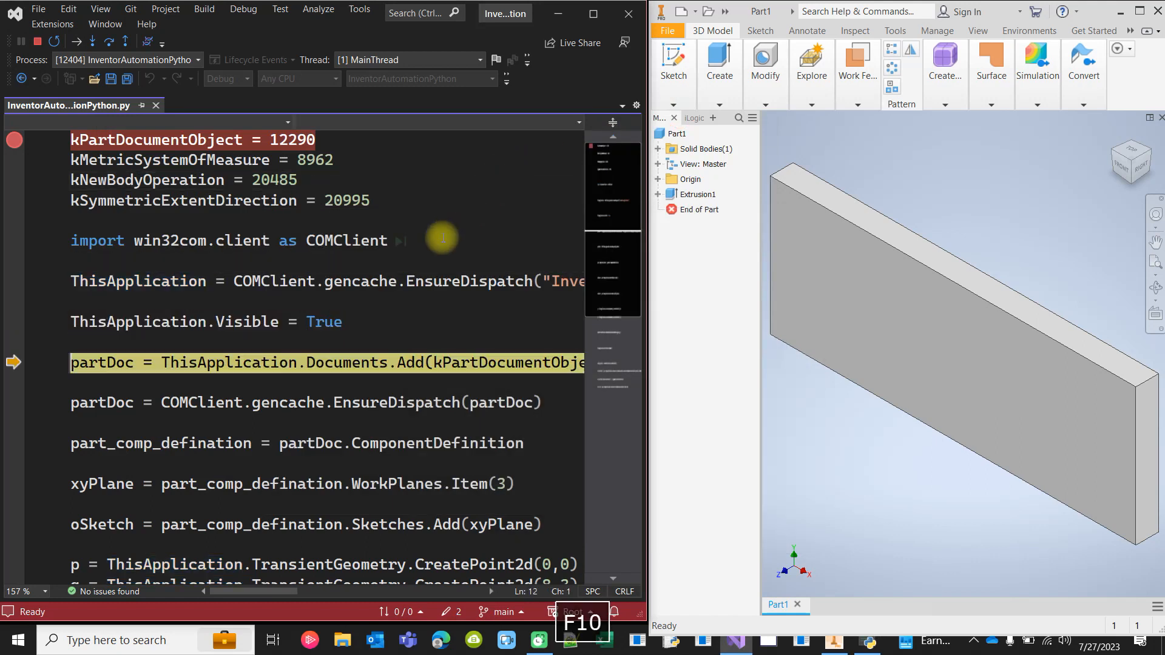
left_click(387, 241)
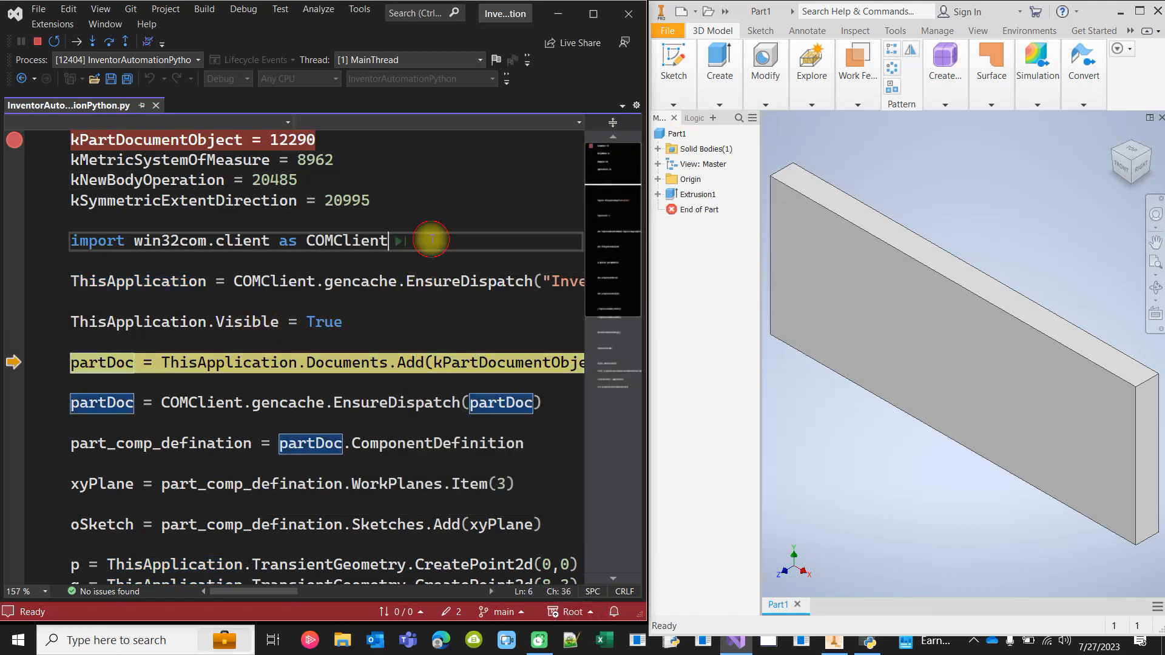
double_click(347, 241)
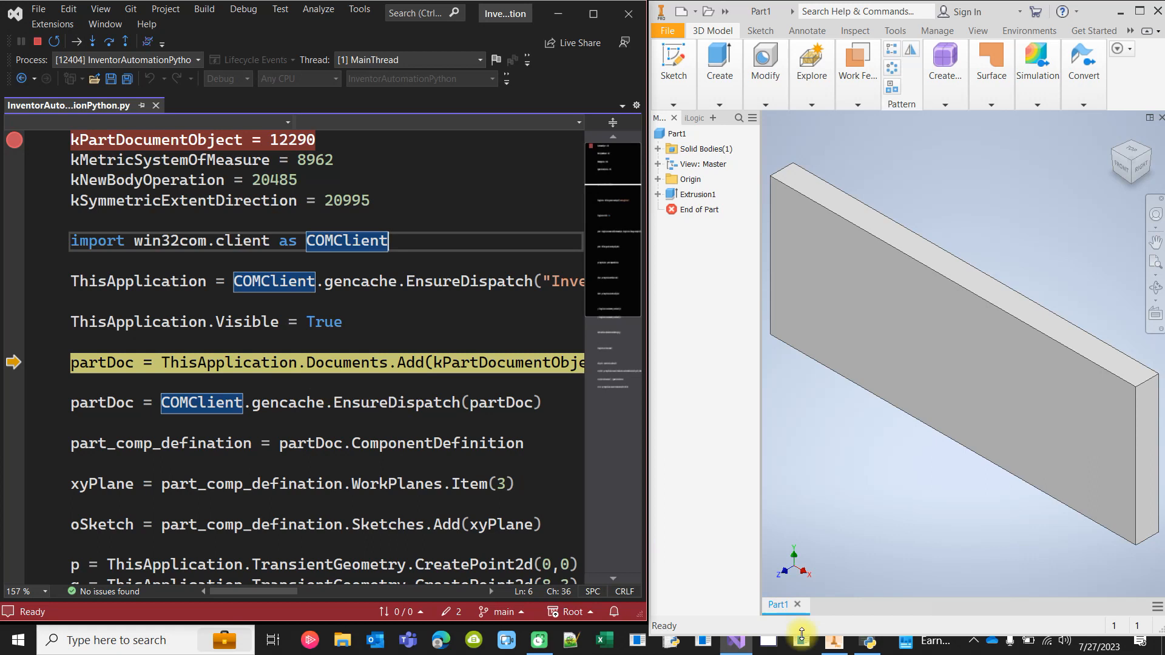
key("F10")
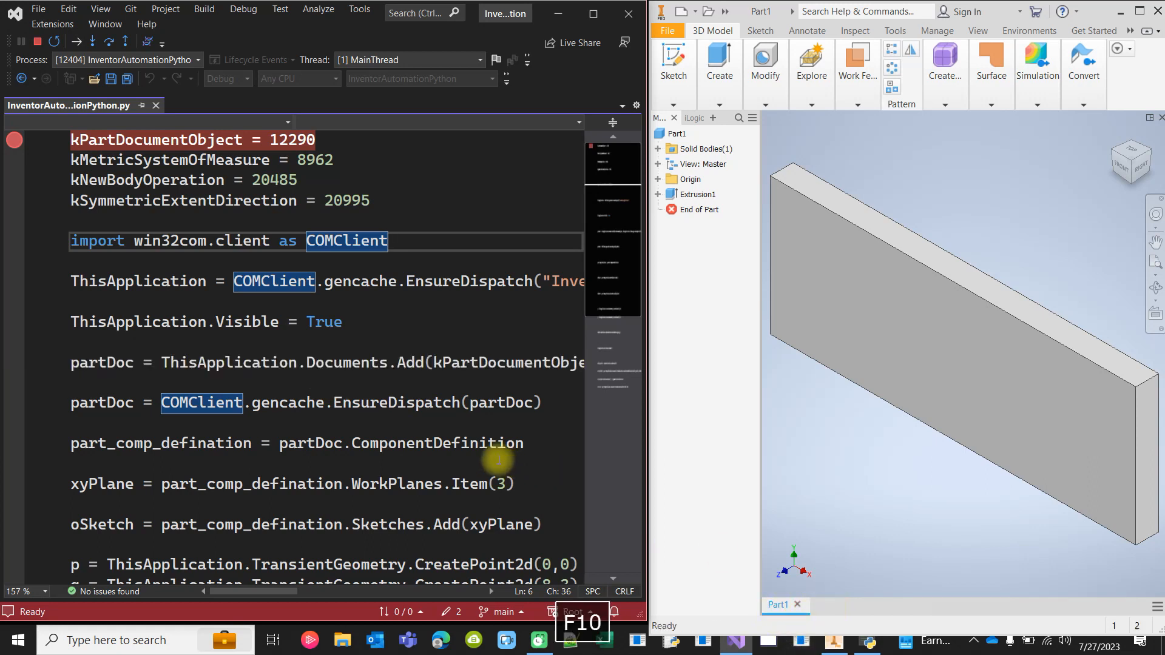
key("F10")
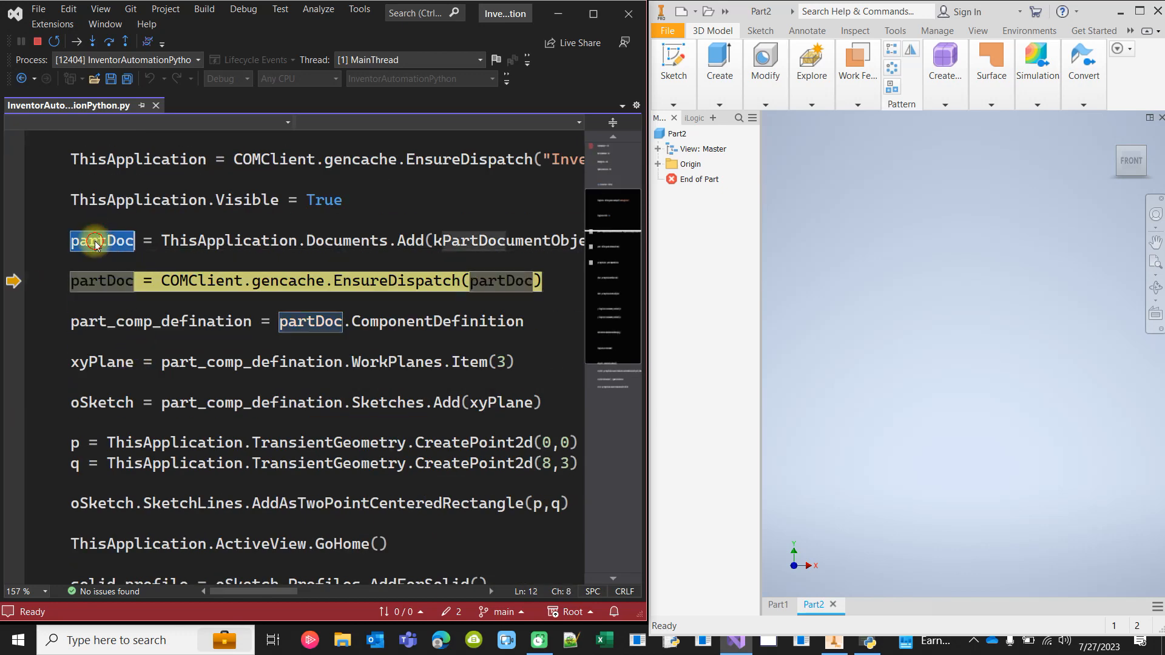
Add the partDoc variable to the Watch window.
right_click(102, 241)
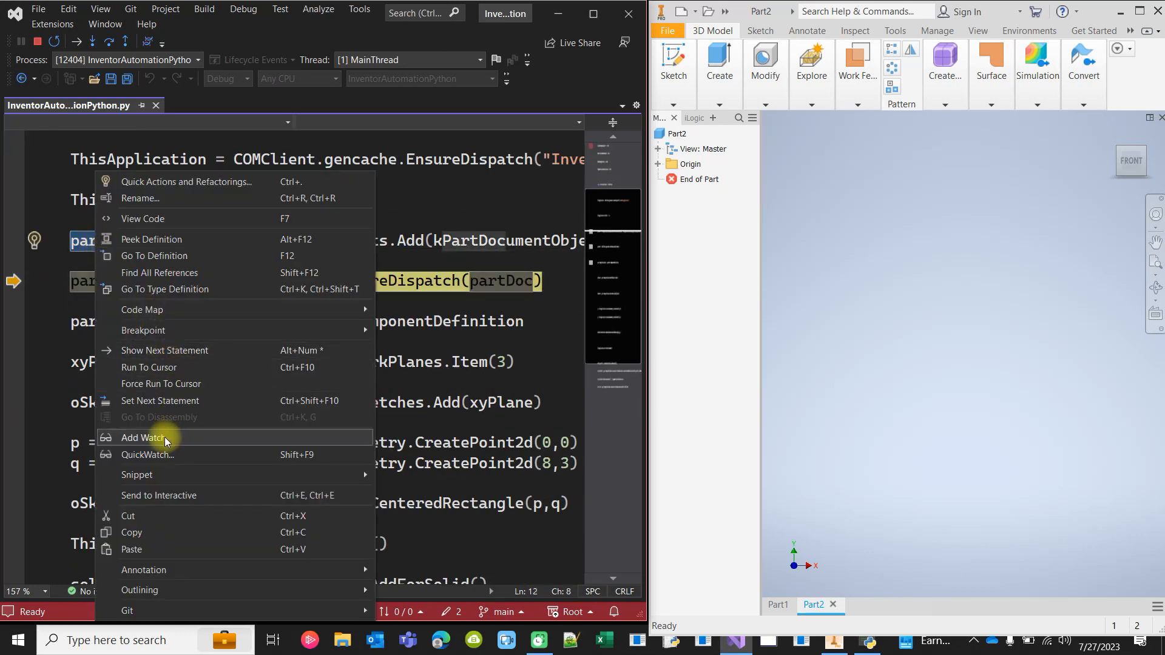
left_click(143, 437)
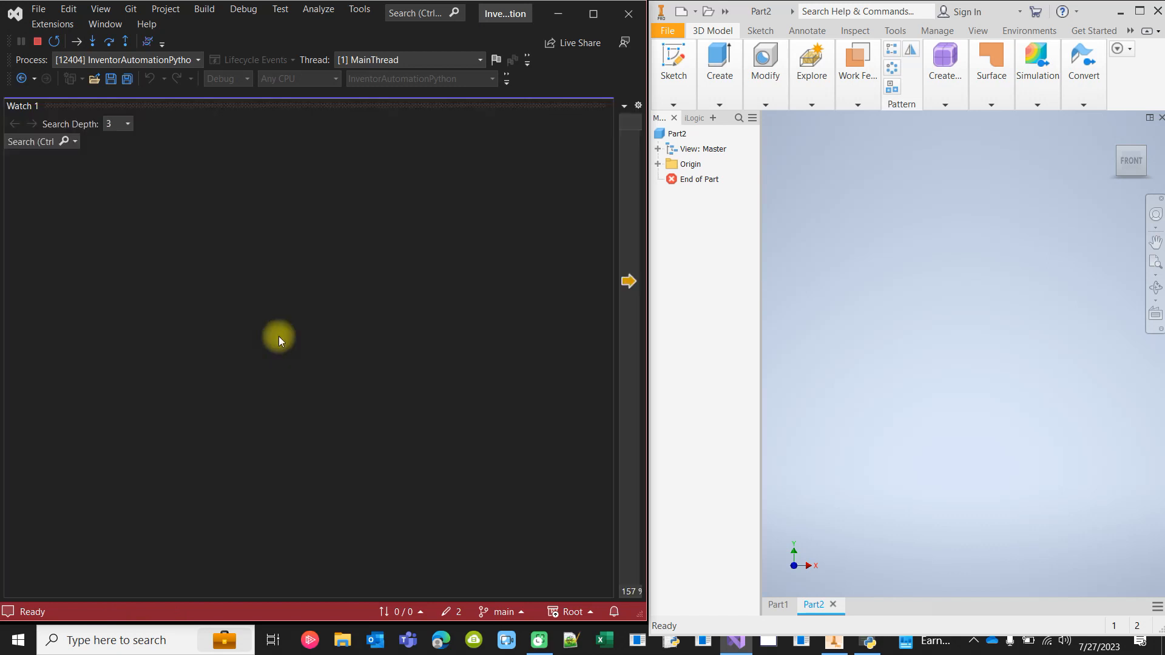
mouse_move(583, 53)
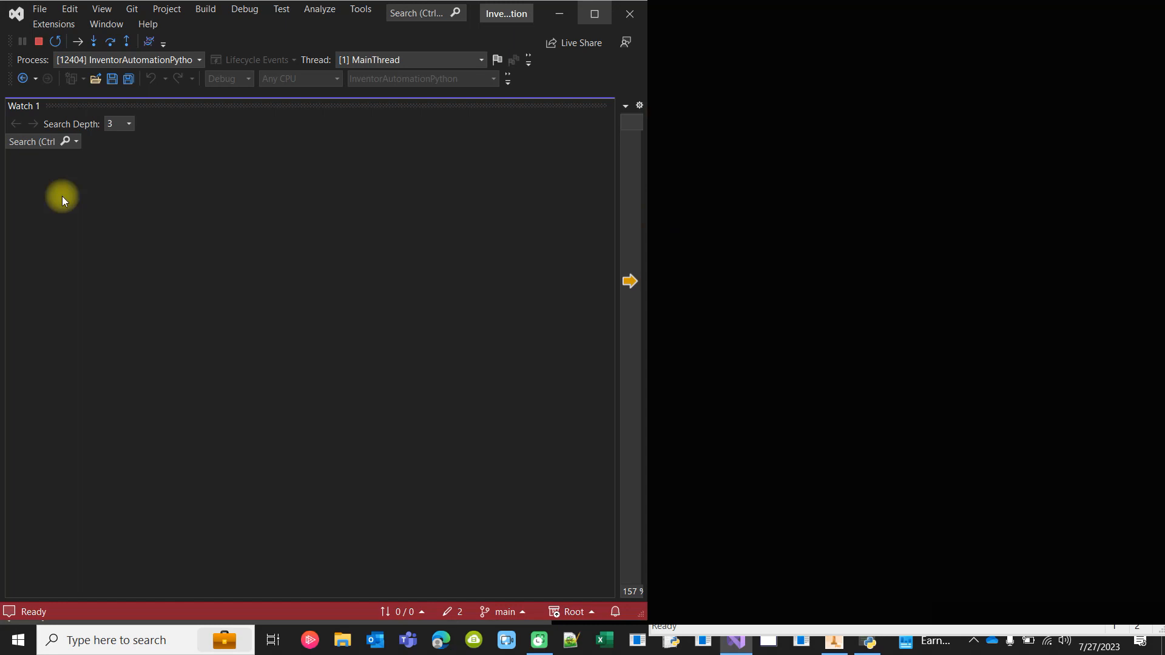
left_click(593, 14)
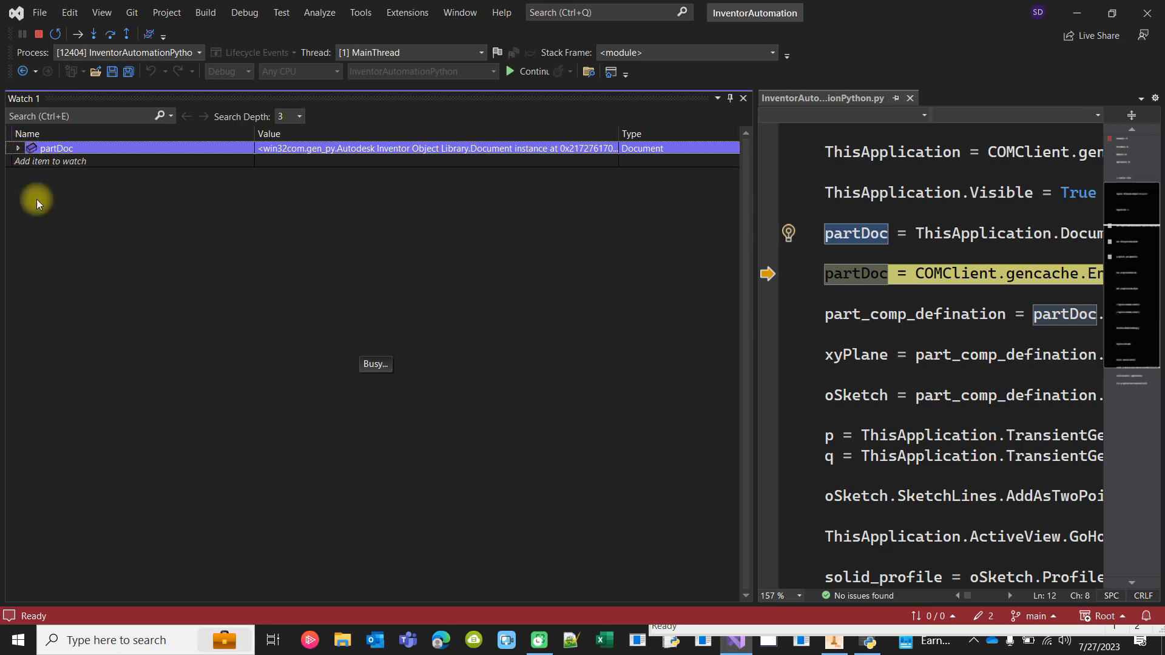
mouse_move(116, 327)
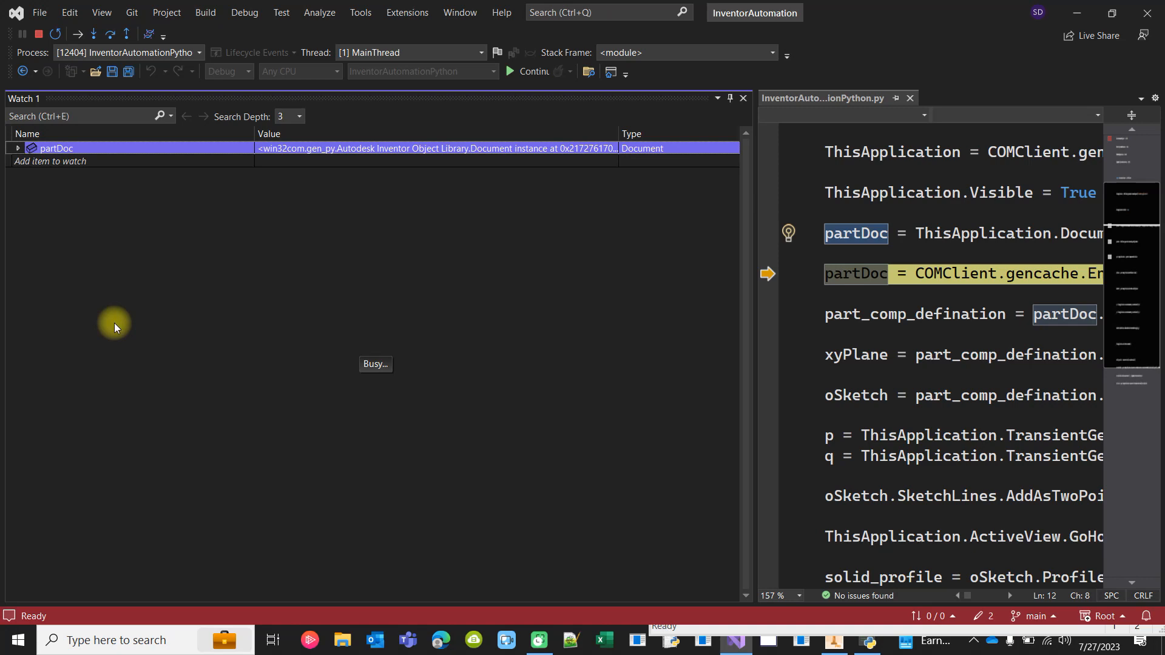
Expand partDoc in Watch 1, dismiss the slow-attribute warning, and scroll its properties.
left_click(17, 148)
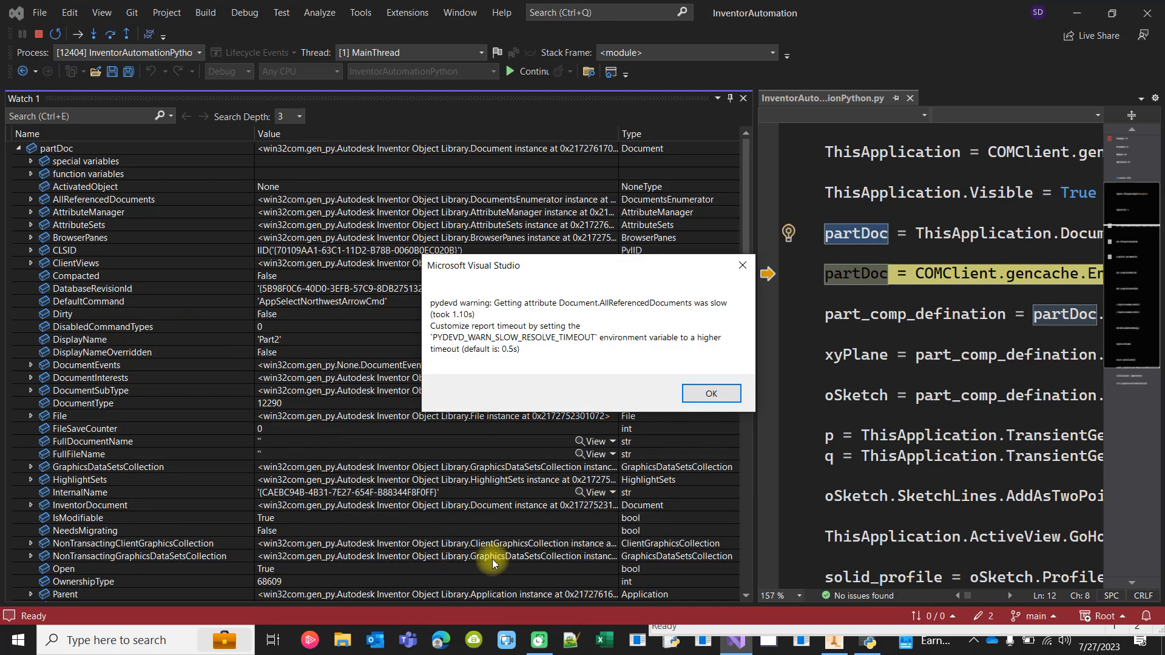
left_click(710, 394)
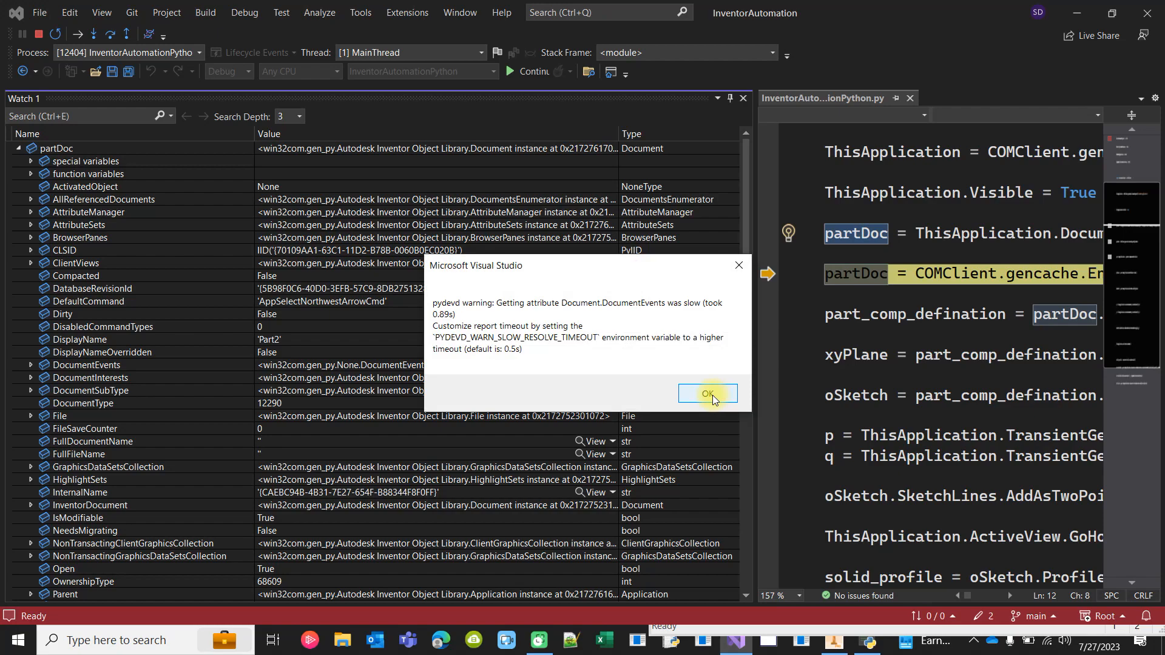
left_click(706, 393)
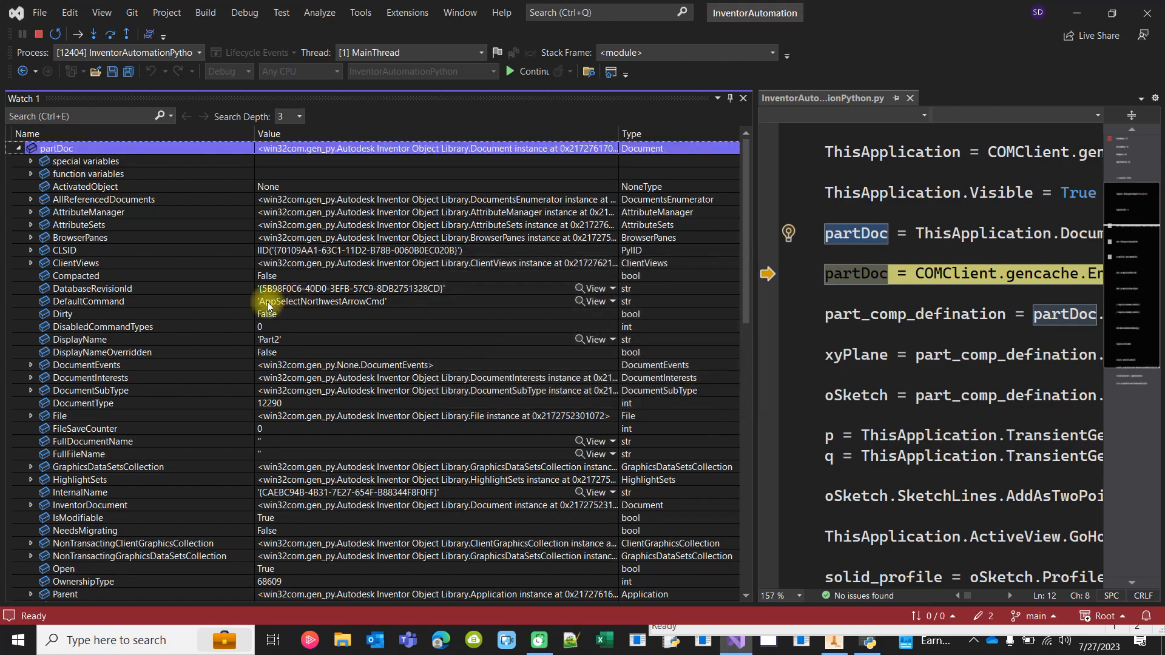
scroll("down", 3)
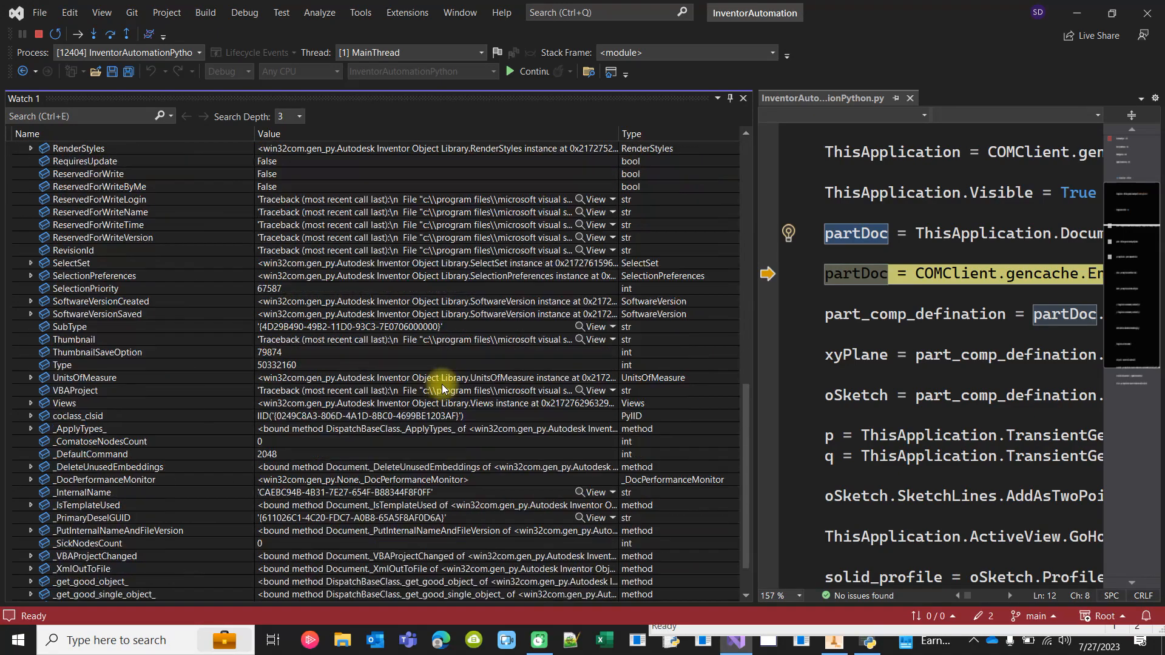
scroll("up", 3)
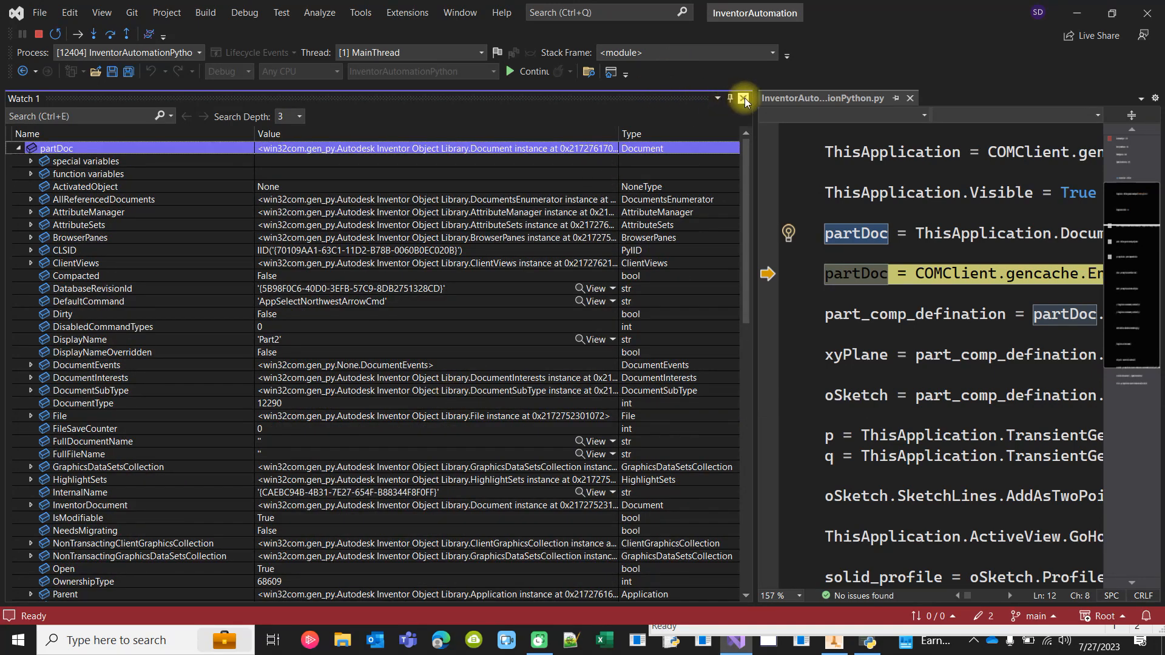
Close the Watch panel and continue the script so Part2 gets Extrusion1.
left_click(744, 99)
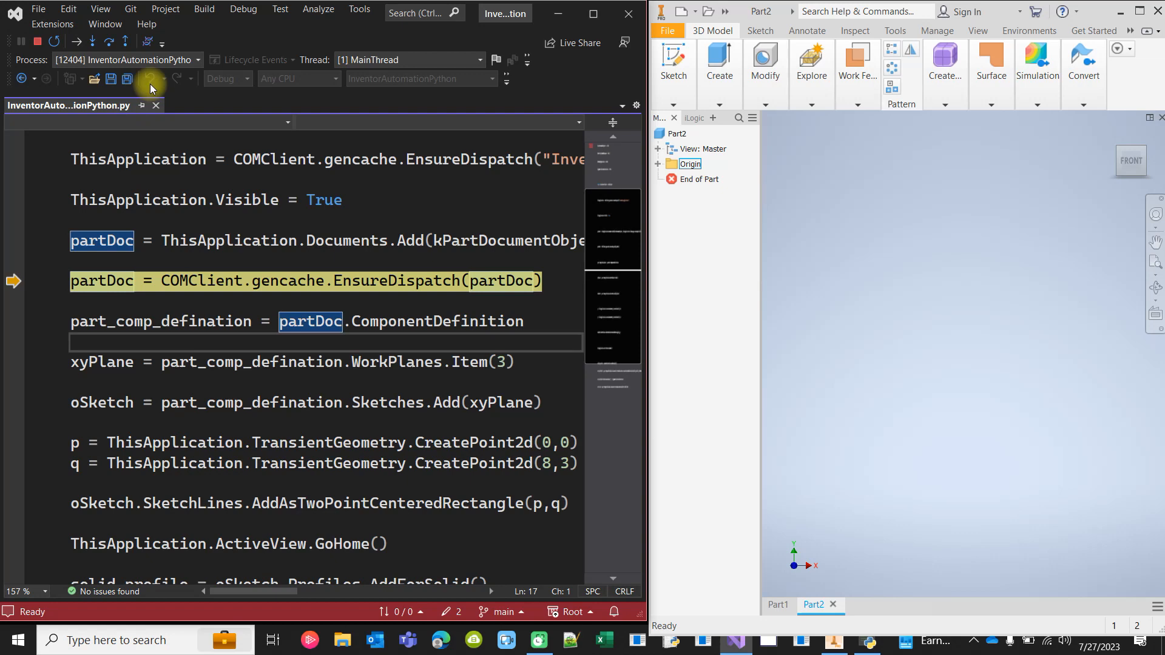
left_click(151, 79)
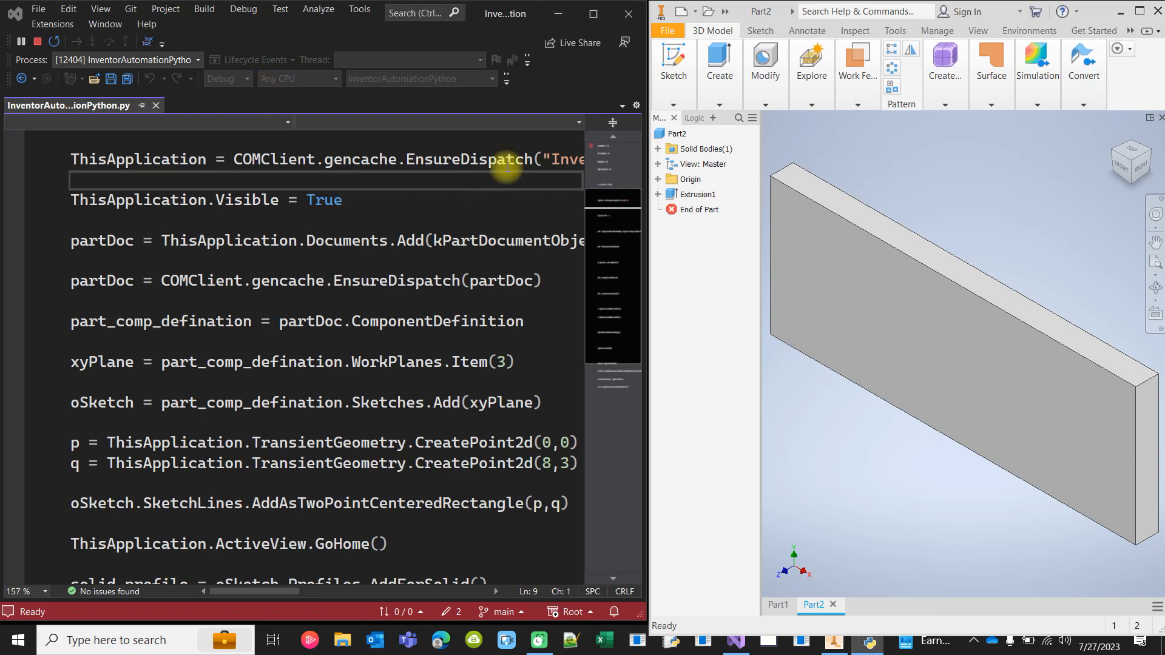
mouse_move(467, 258)
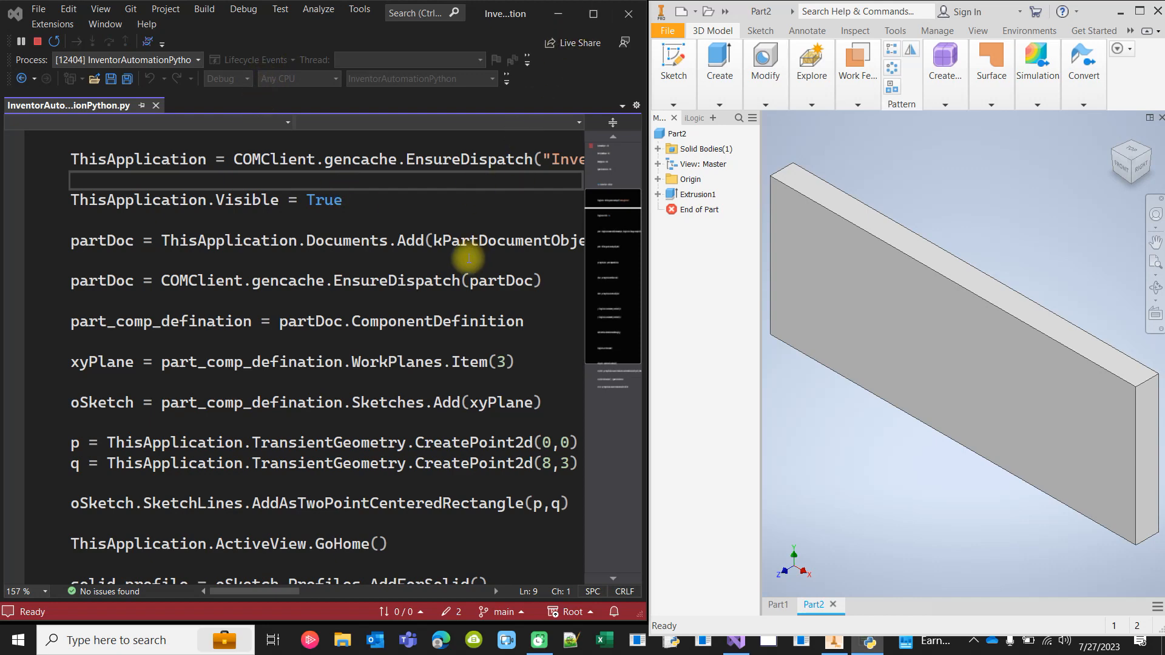
mouse_move(301, 321)
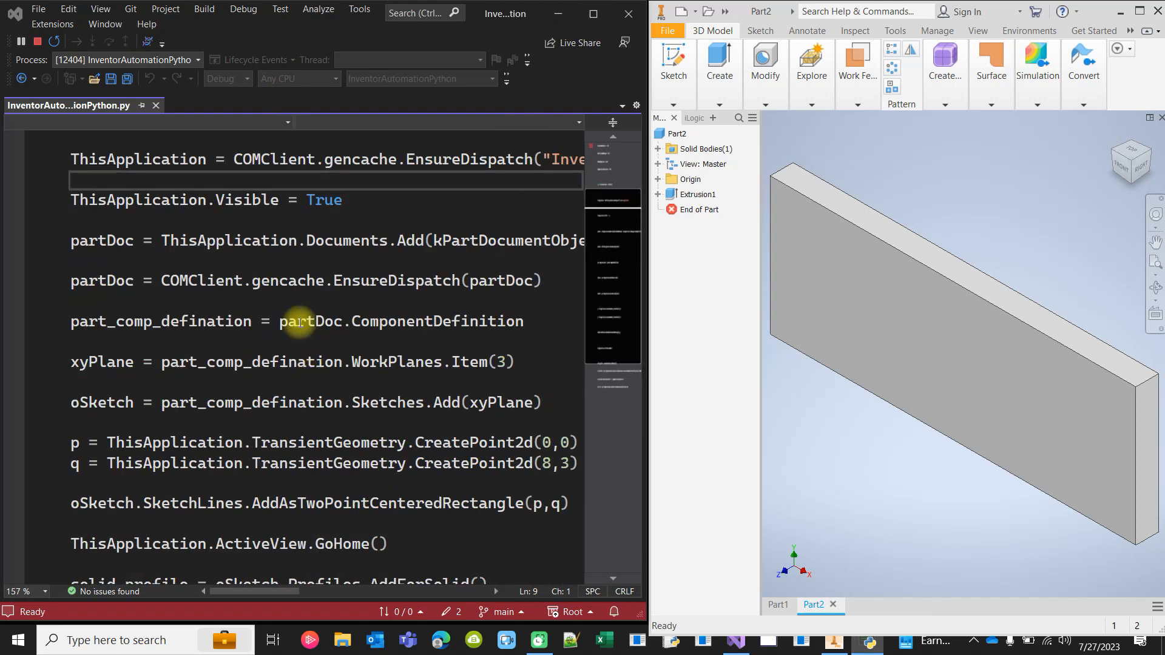
scroll("up", 3)
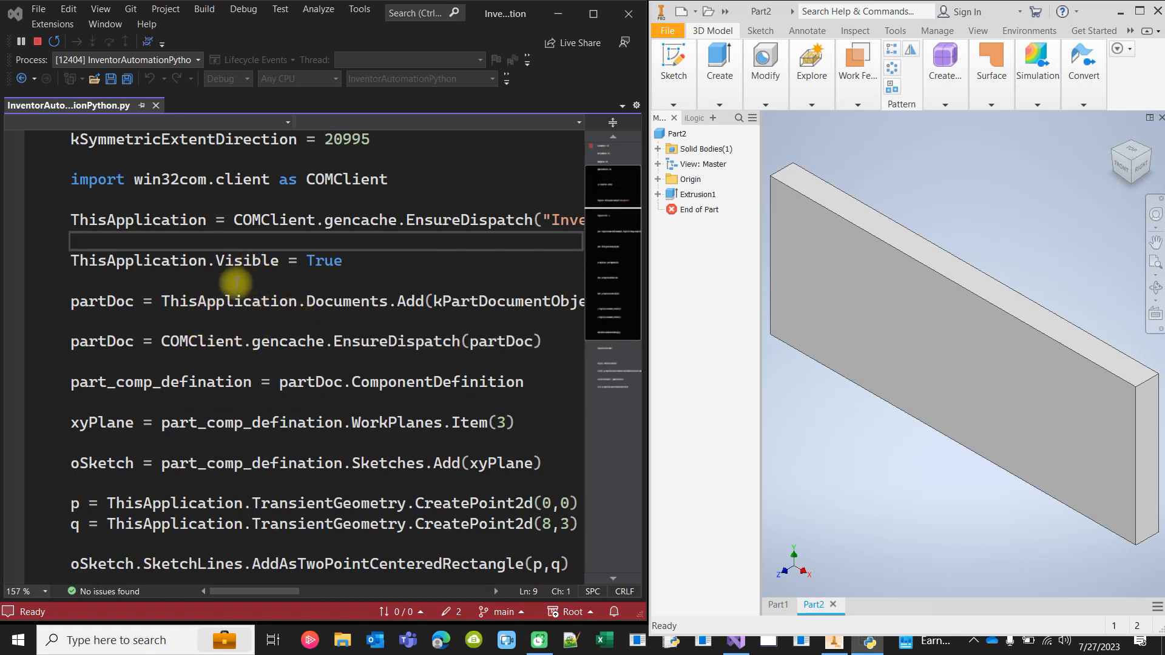
mouse_move(271, 279)
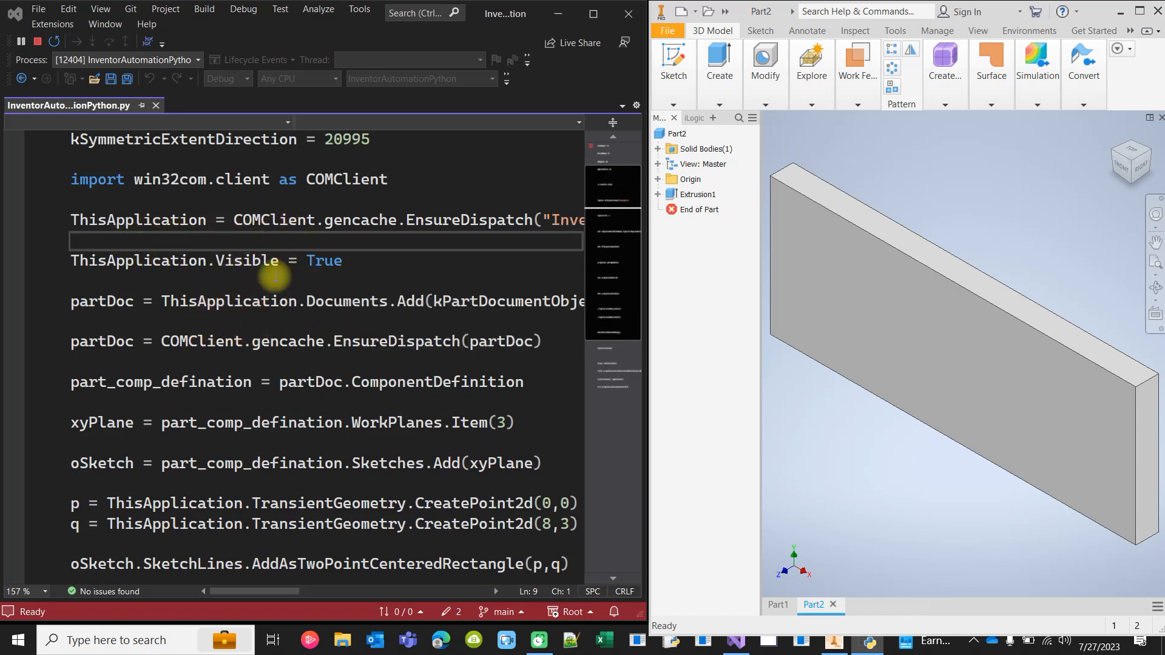
mouse_move(70, 126)
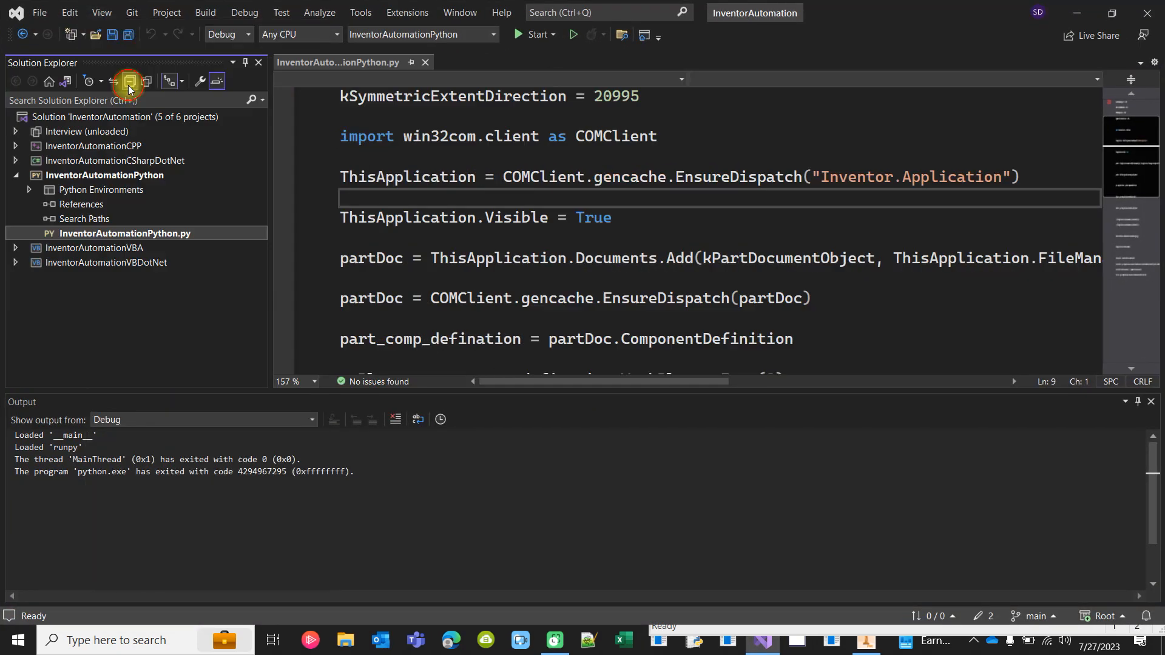
Collapse all projects, expand InventorAutomationVBA and open Module1.vb.
left_click(128, 80)
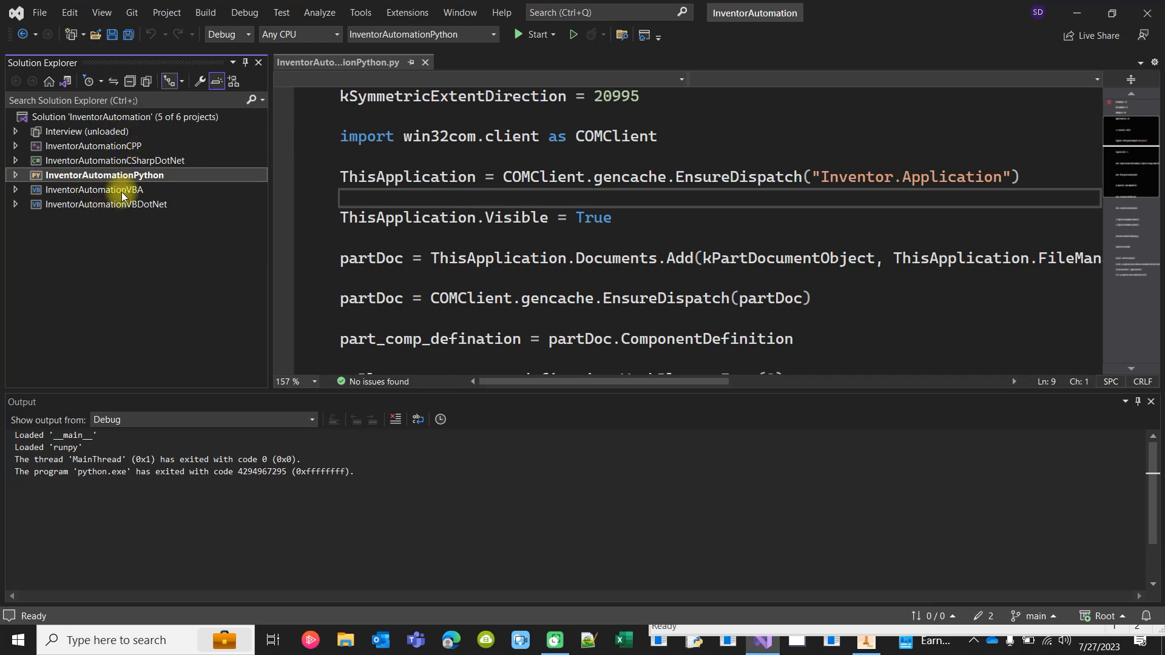
mouse_move(142, 219)
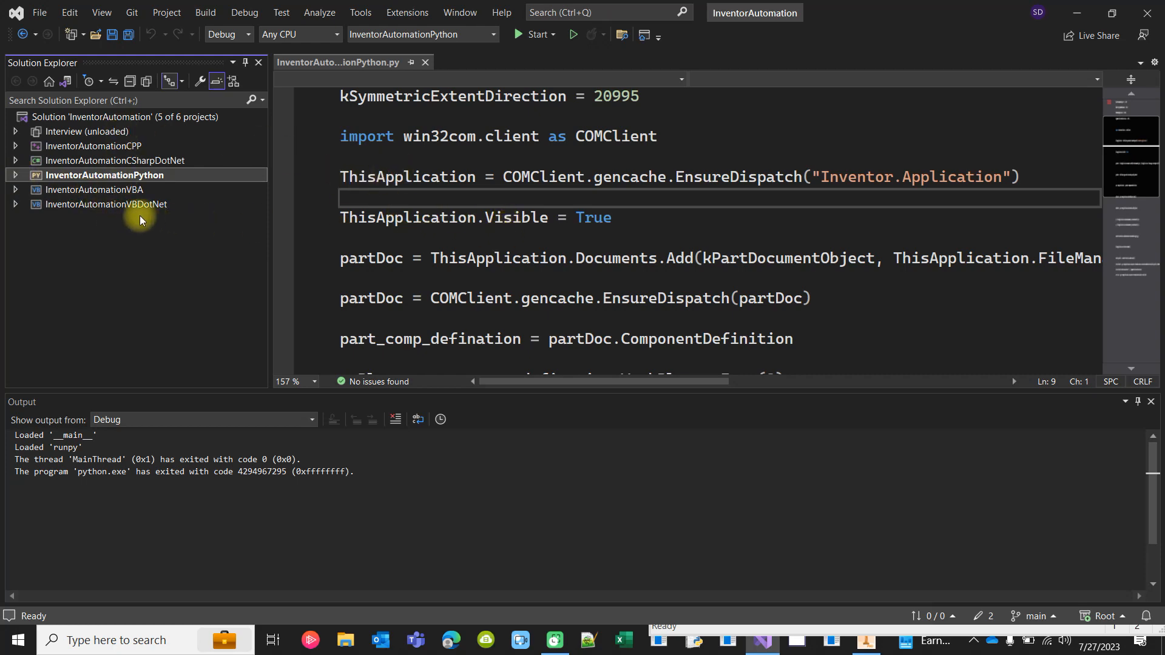
mouse_move(119, 156)
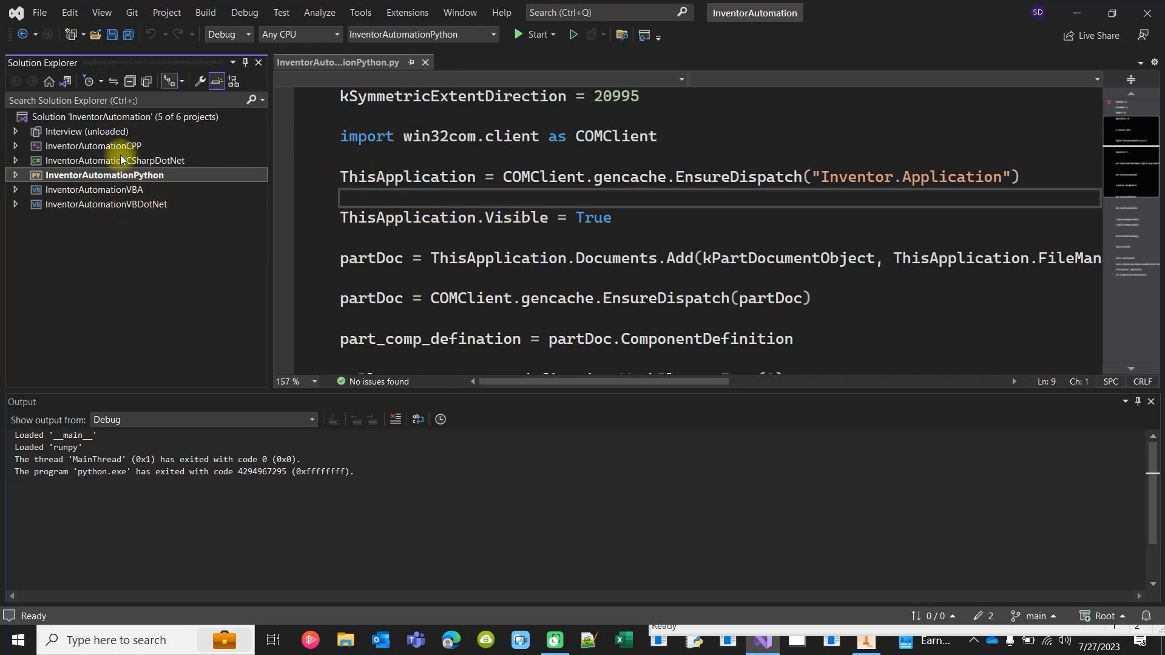
left_click(116, 160)
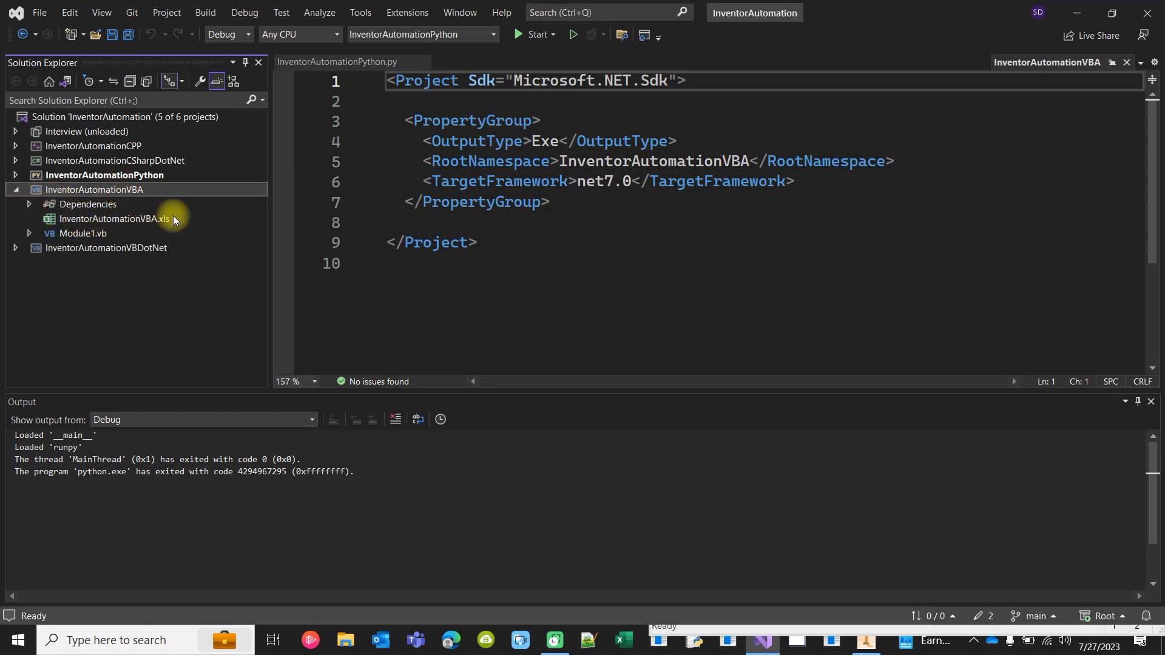
left_click(15, 189)
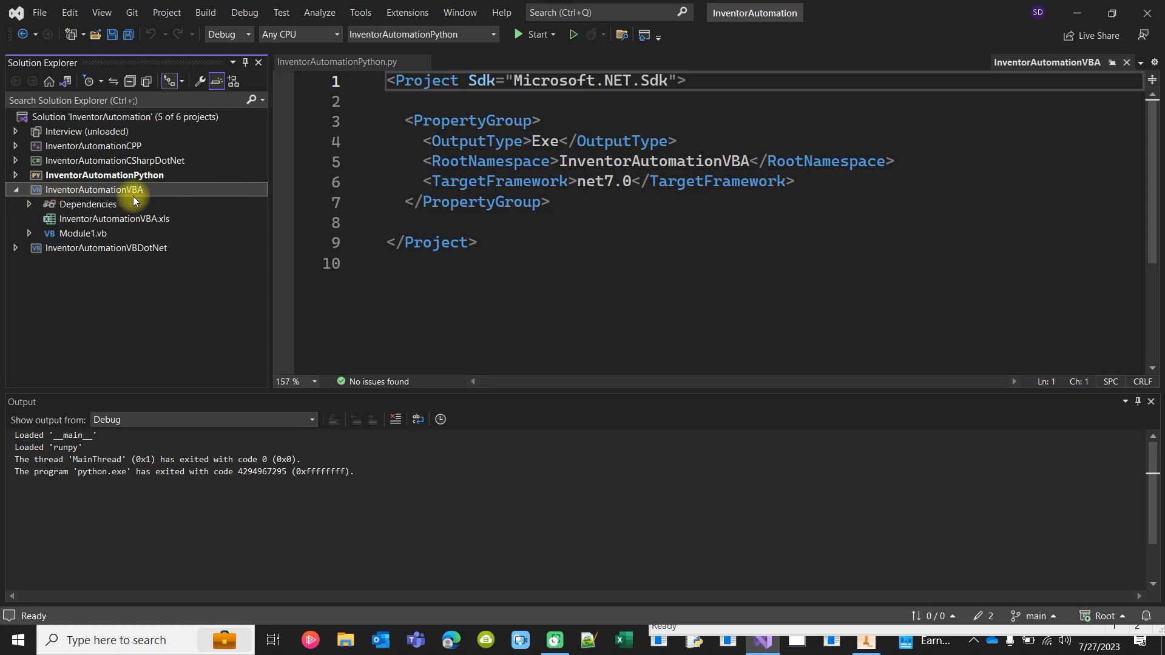
mouse_move(103, 233)
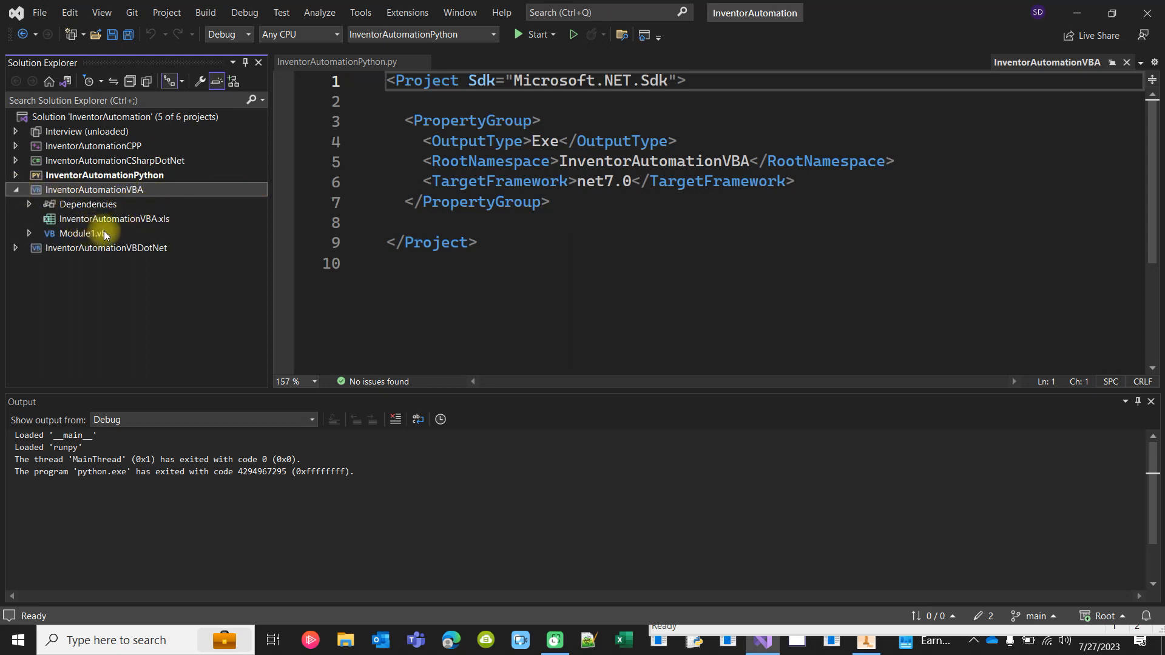
double_click(82, 233)
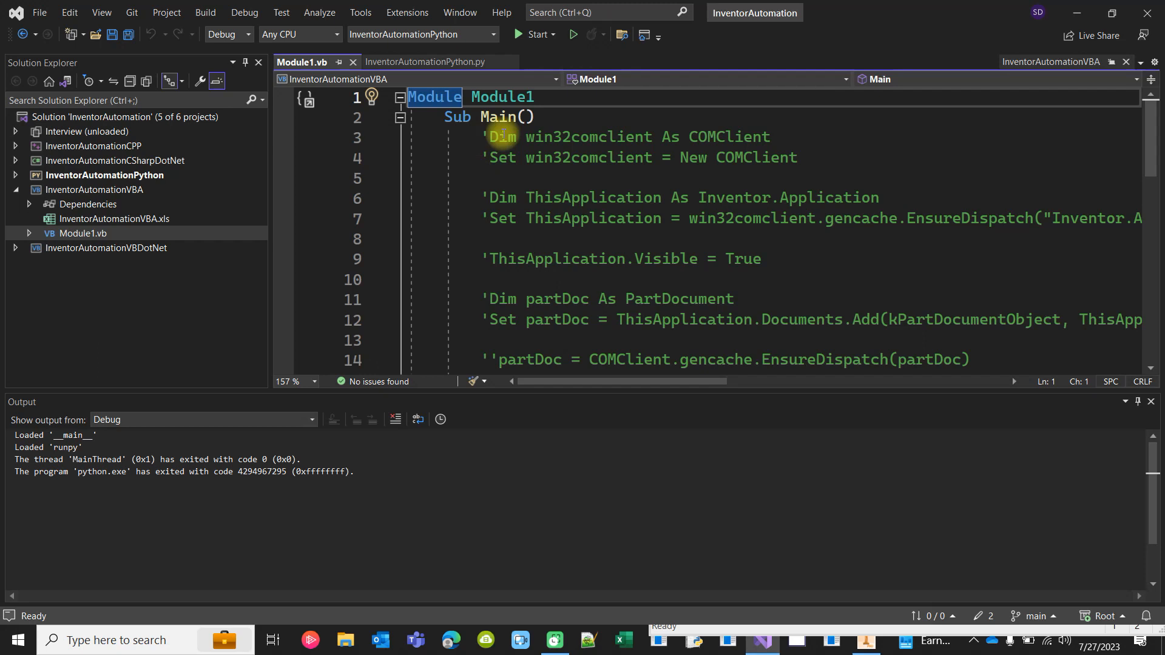
mouse_move(168, 226)
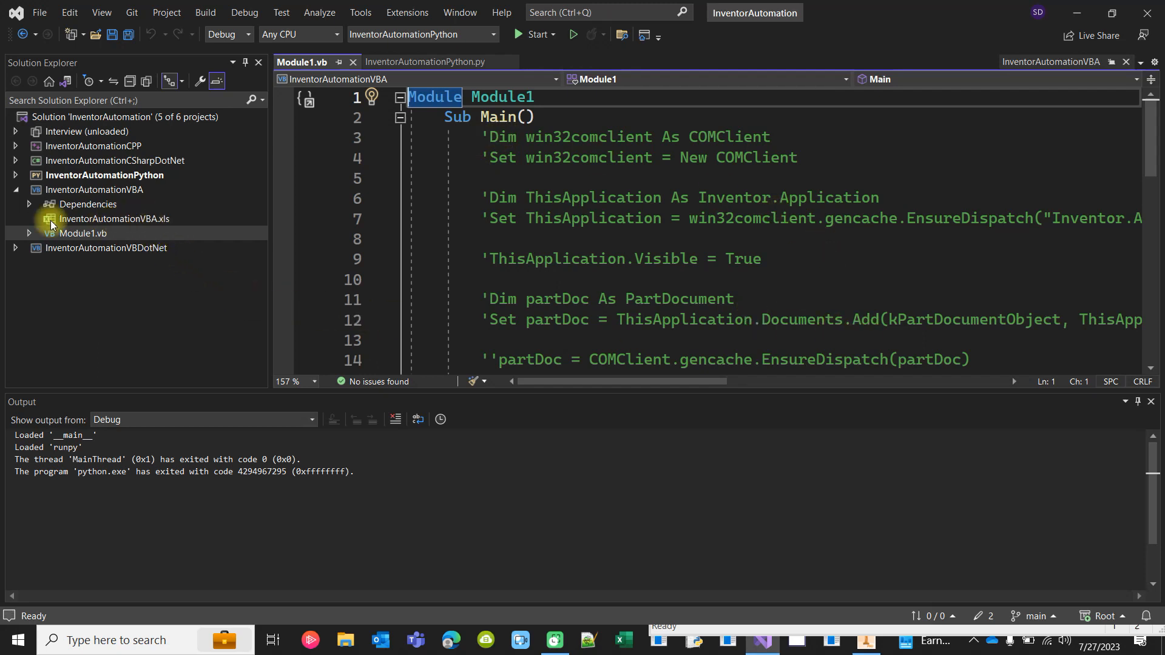
Collapse the VBA project and close the VBA project file and Python script tabs.
left_click(17, 190)
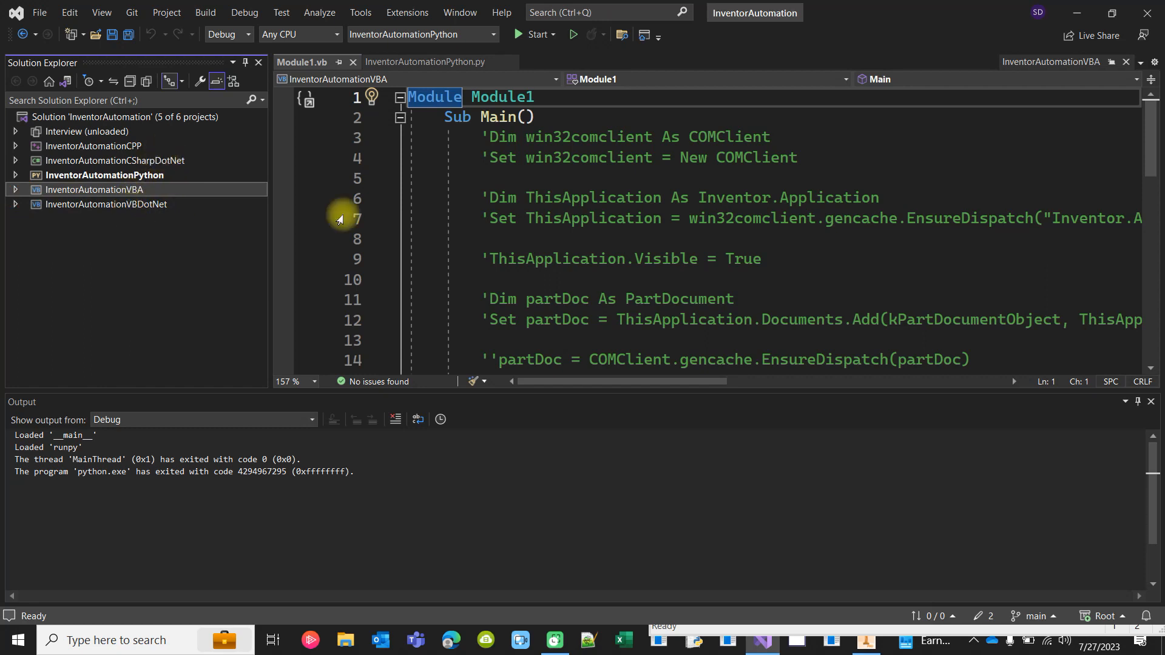
mouse_move(550, 223)
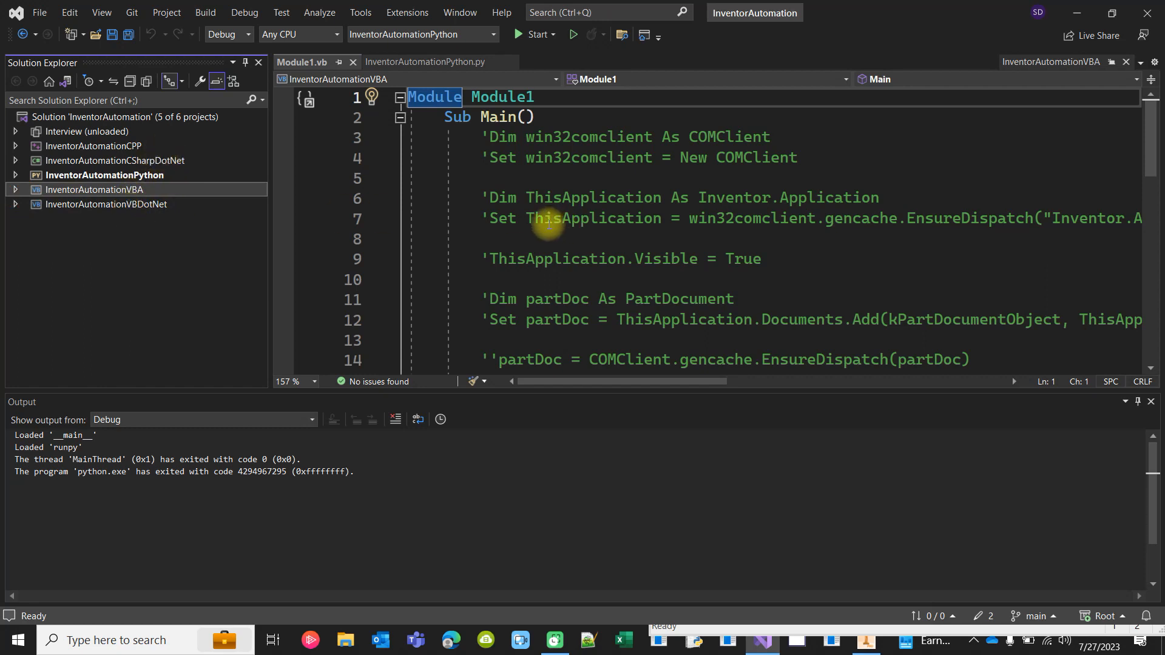
left_click(103, 175)
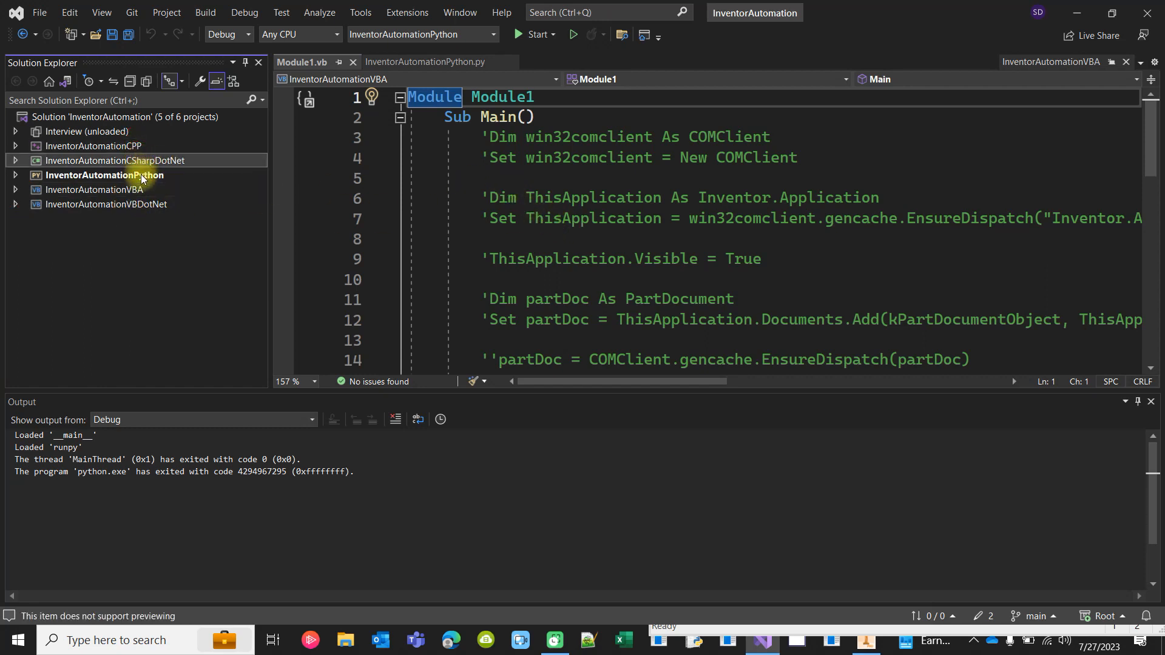
left_click(93, 190)
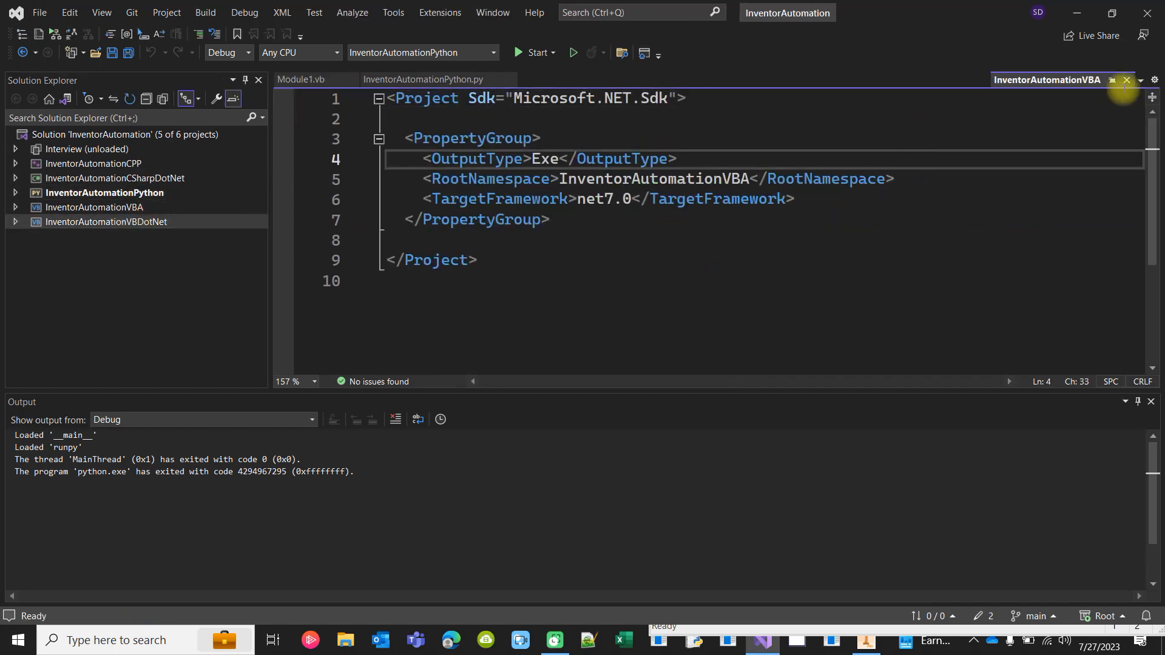
left_click(424, 79)
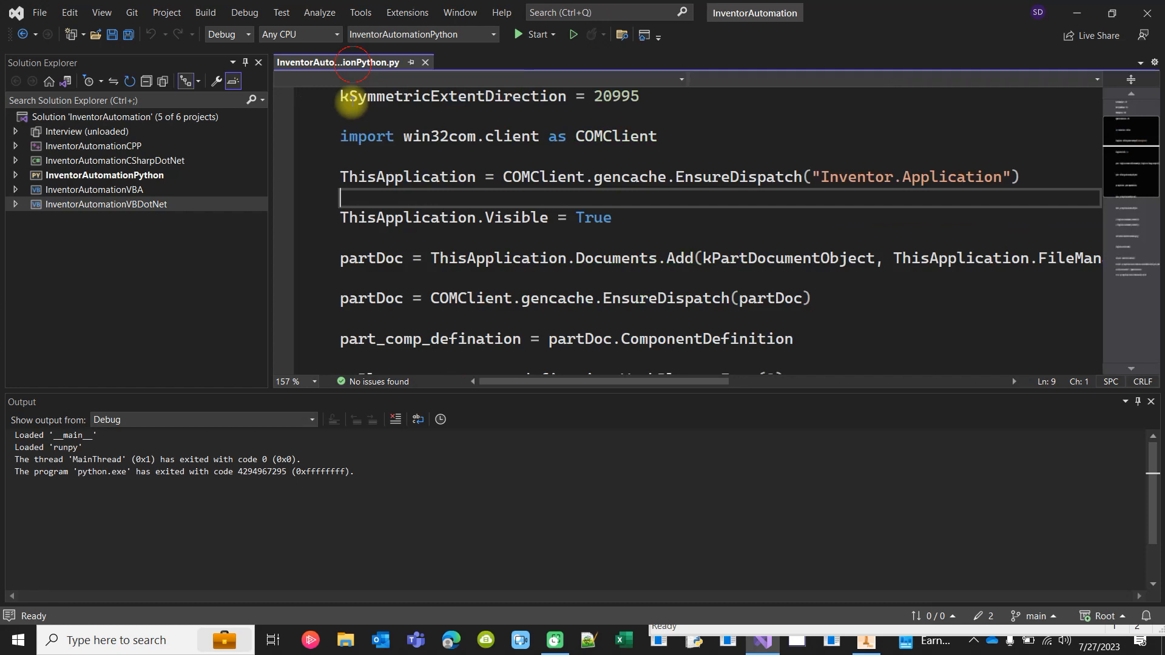
left_click(426, 62)
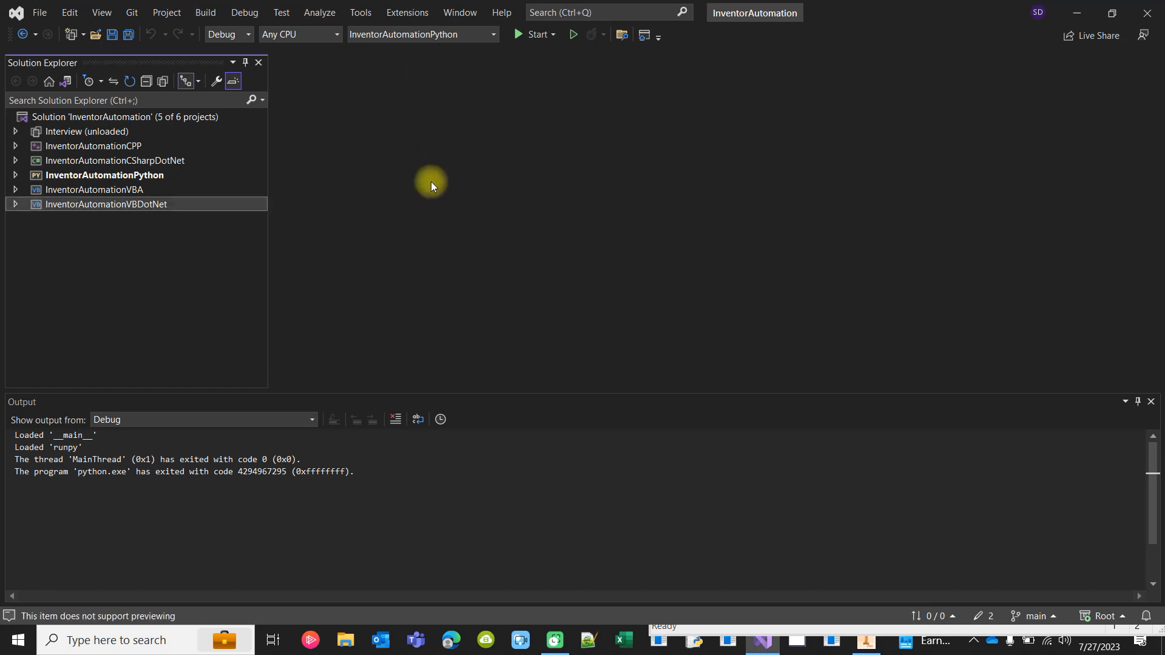